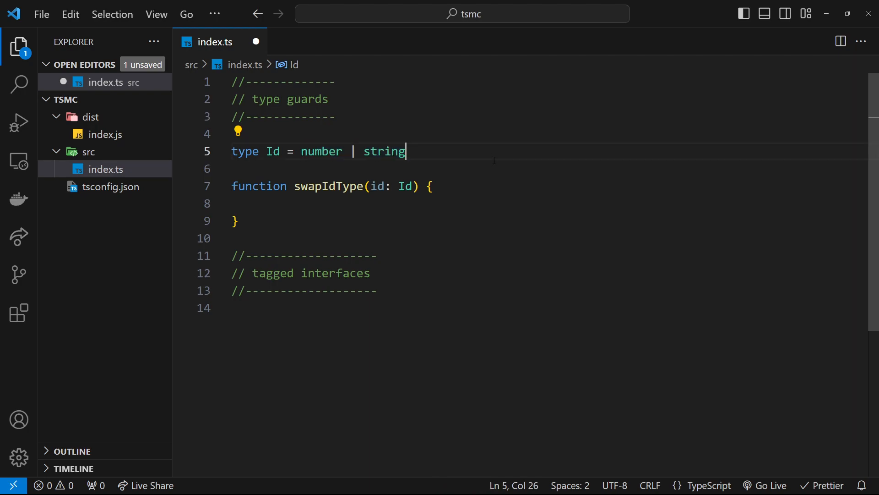
Select words in the swapIdType function to position the cursor in its body
double_click(379, 186)
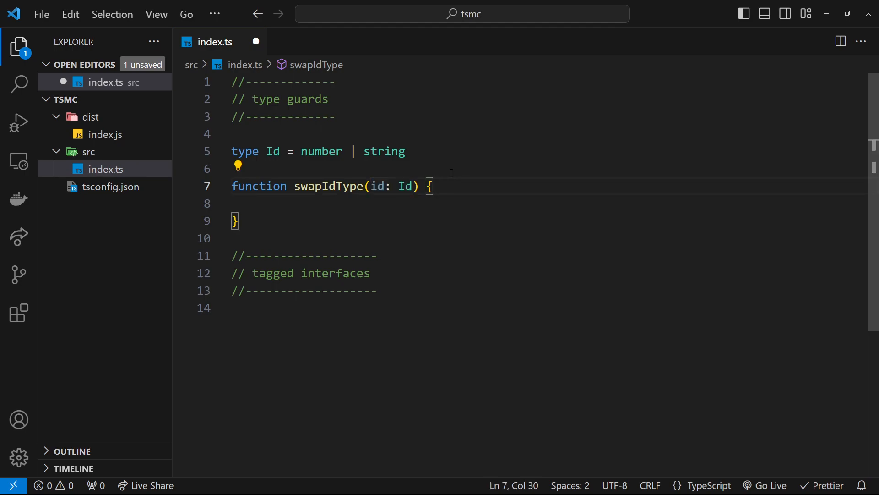
double_click(322, 151)
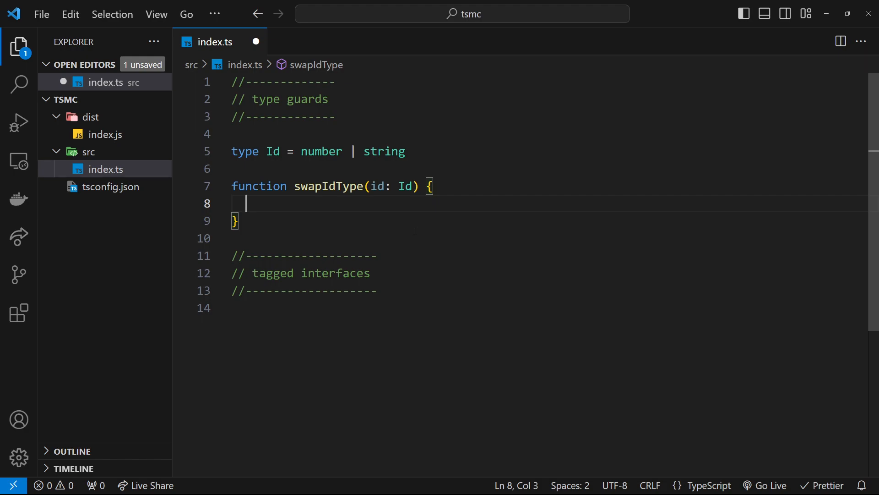
double_click(378, 186)
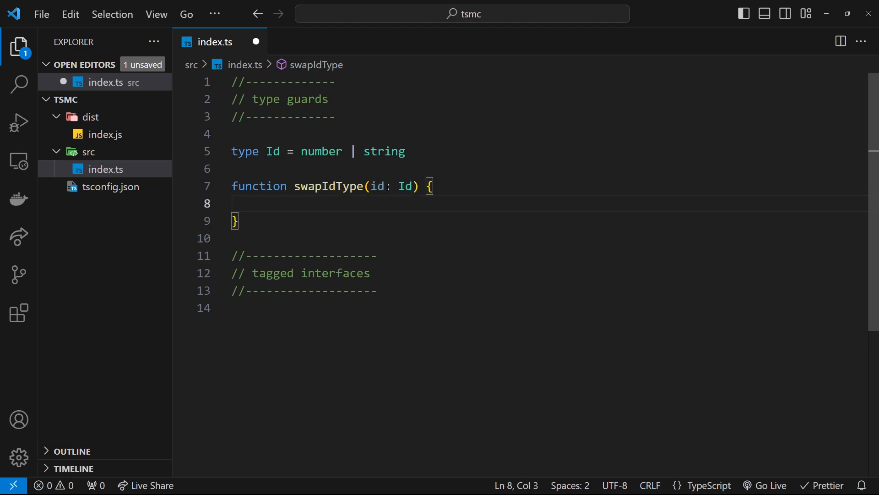
double_click(380, 186)
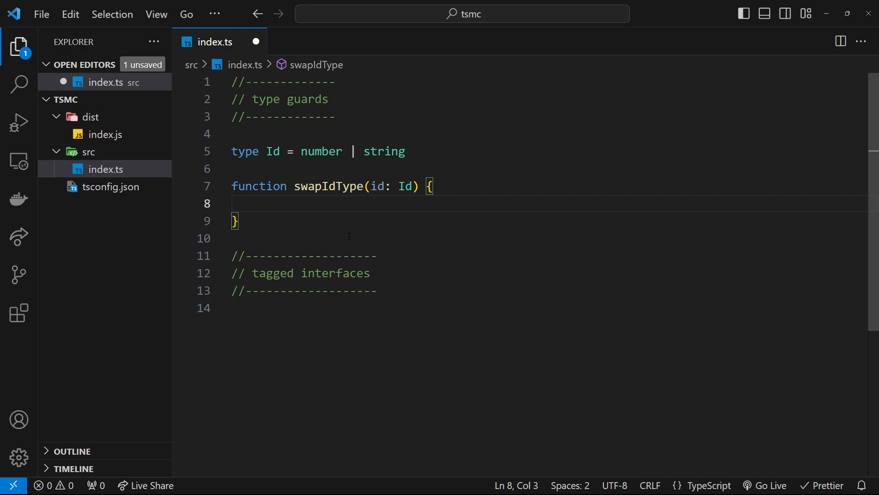
Write the block if (typeof id === 'string') { inside swapIdType
type("if")
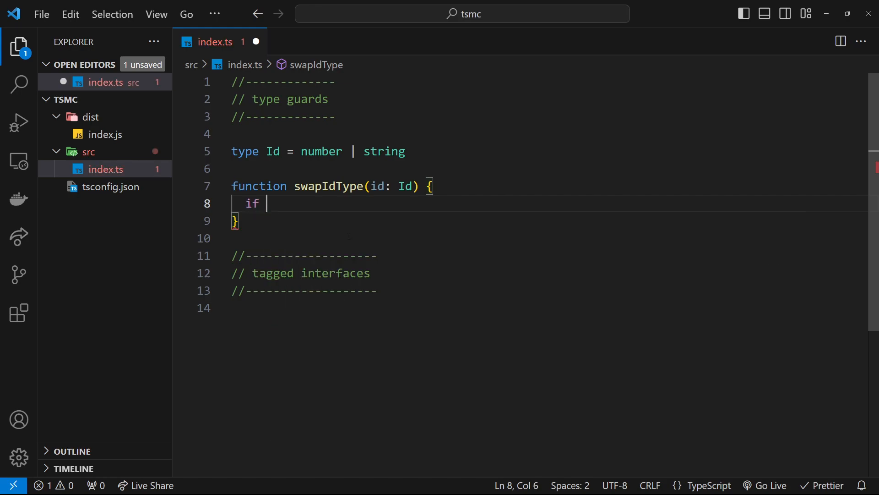
type("(t")
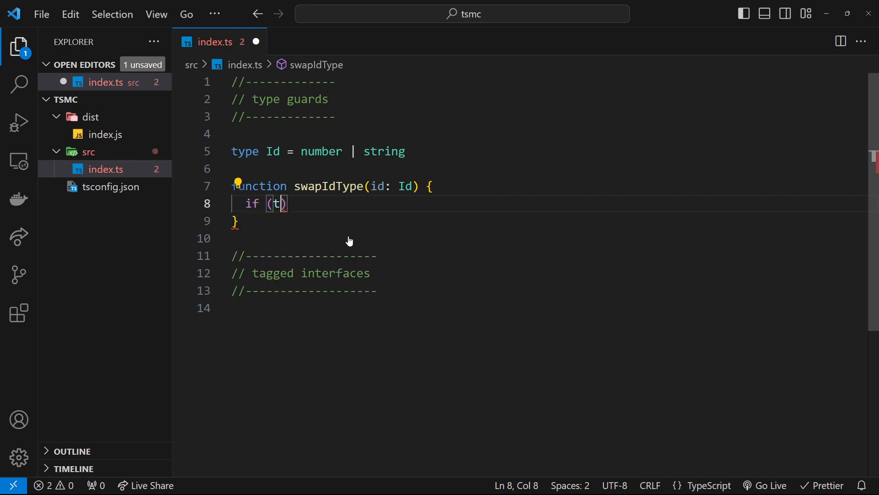
type("ypeof")
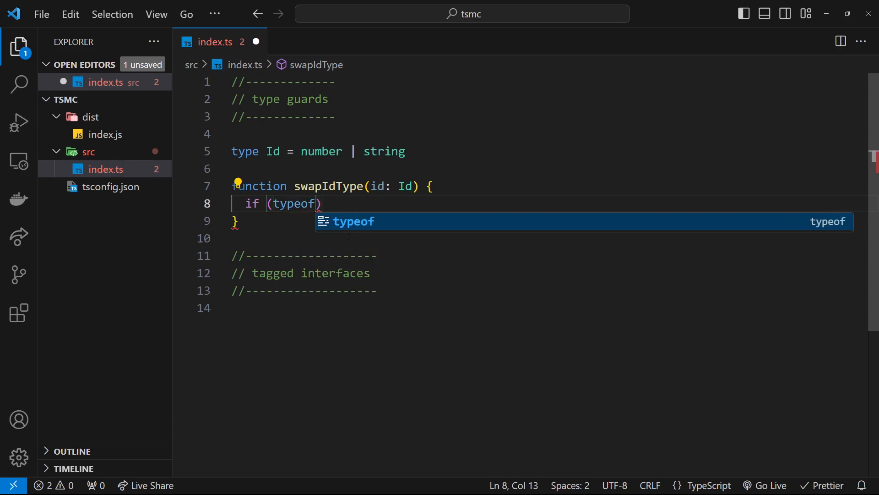
type("id =")
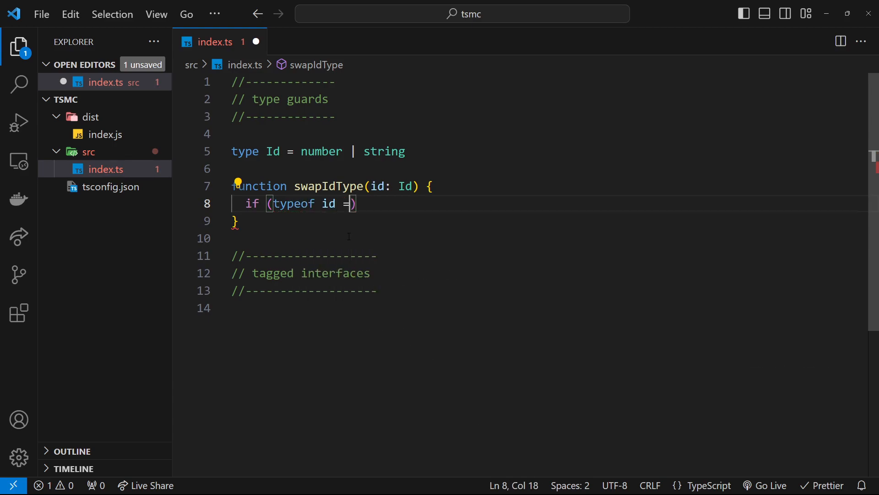
type("==")
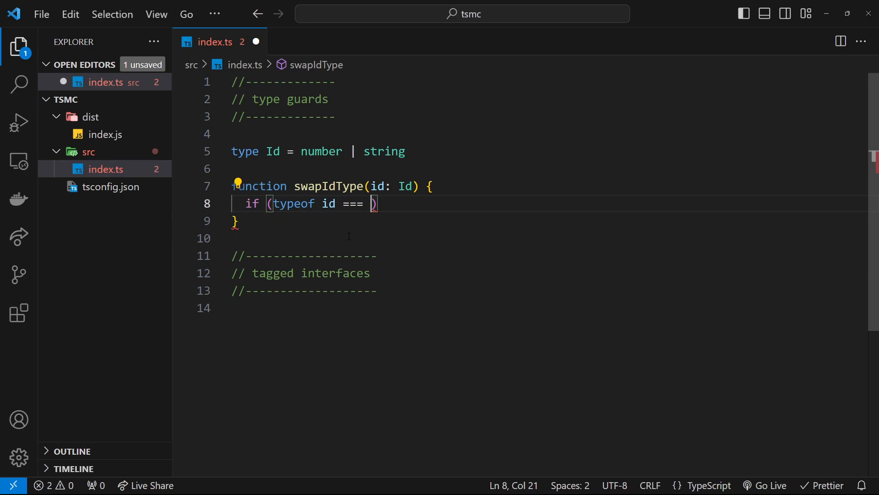
type("'string'")
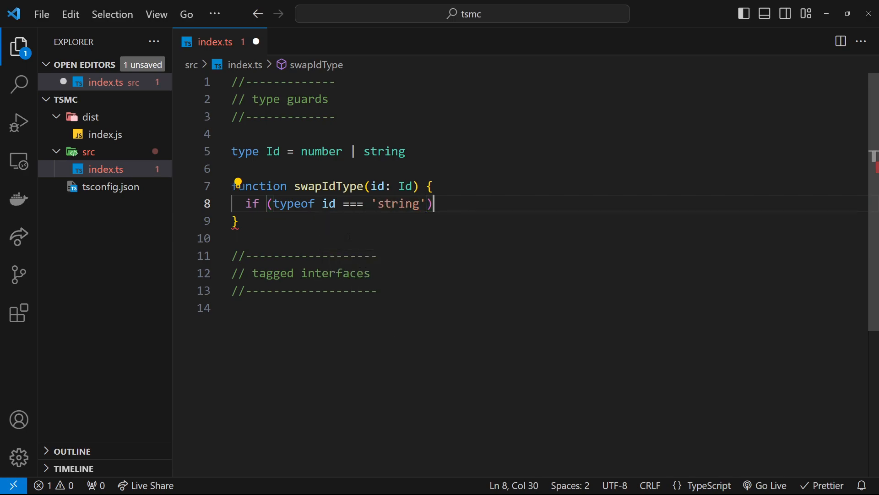
type("{")
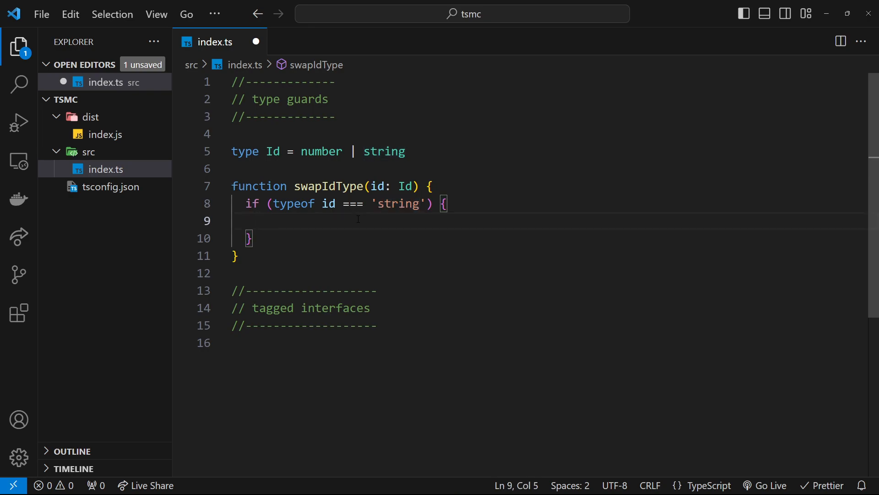
Add a string methods comment in the if branch and open a } else { branch
type("// can use use stri")
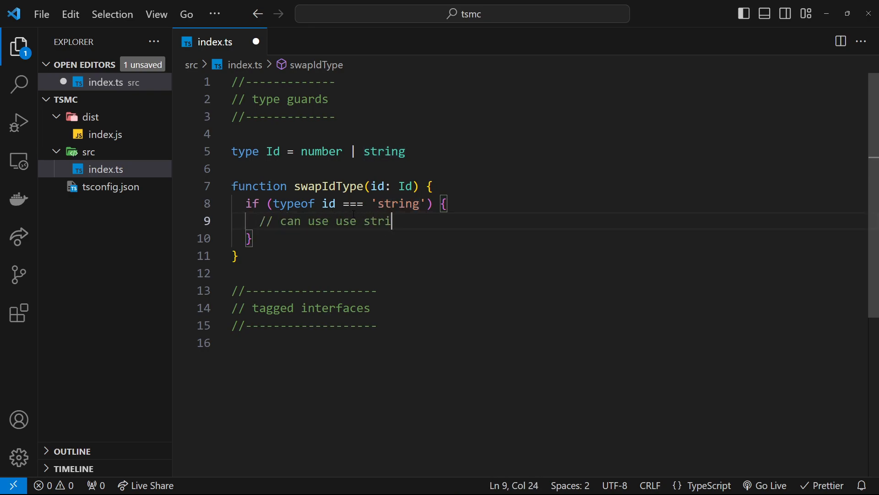
type("ng methods")
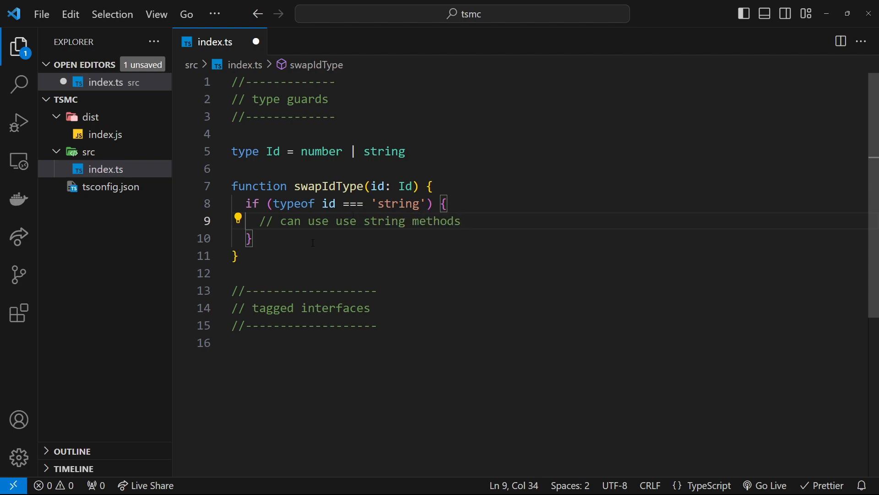
type("else")
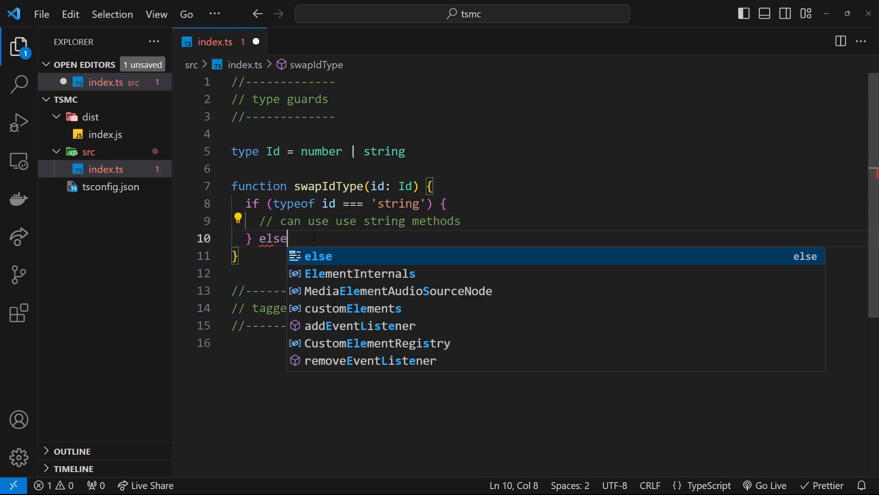
type("{")
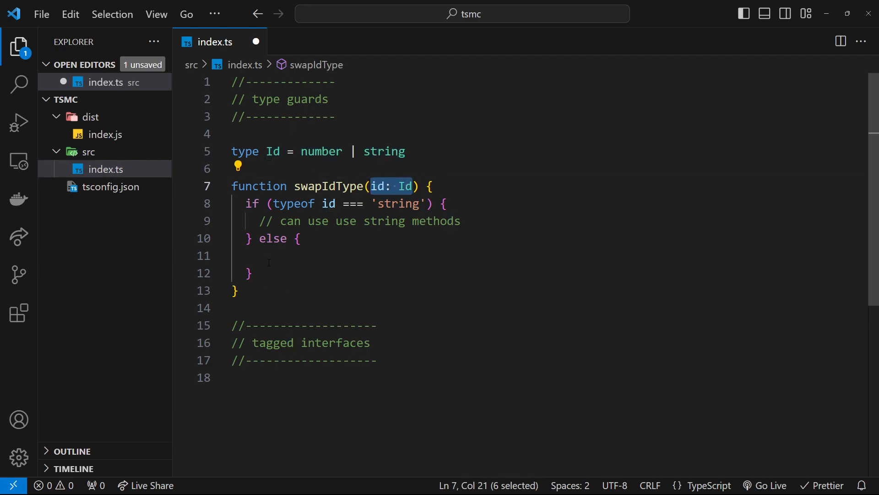
Write the comment '// can use number methods and properties' in the else branch
left_click(272, 256)
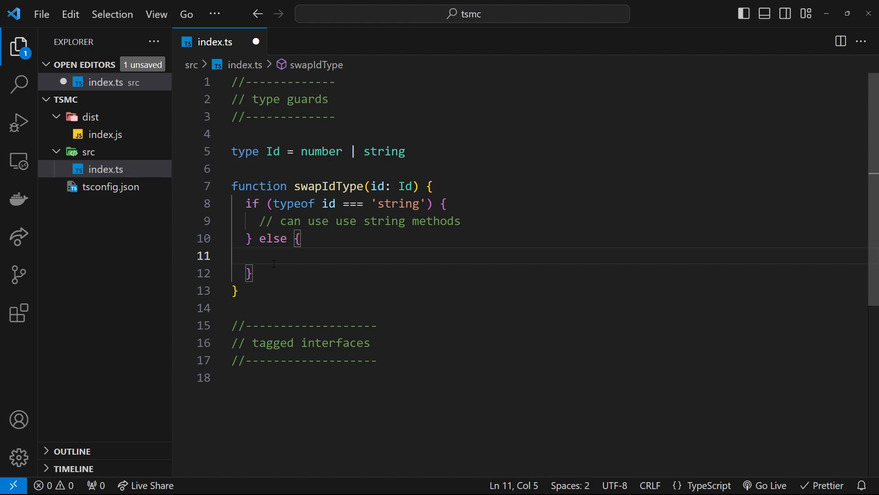
type("// can")
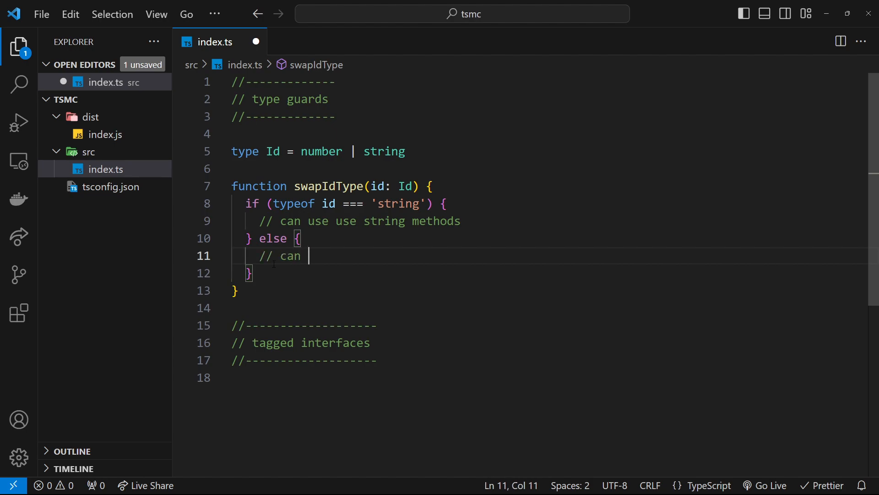
type("use n")
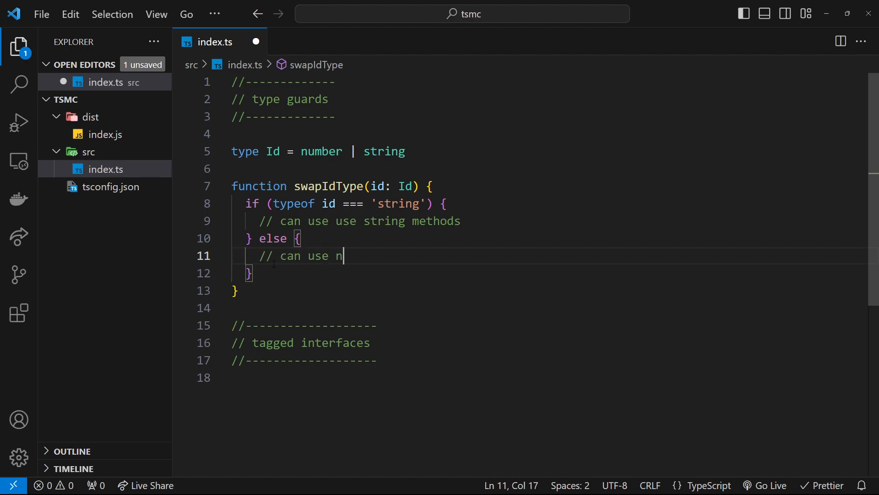
type("umber methods a")
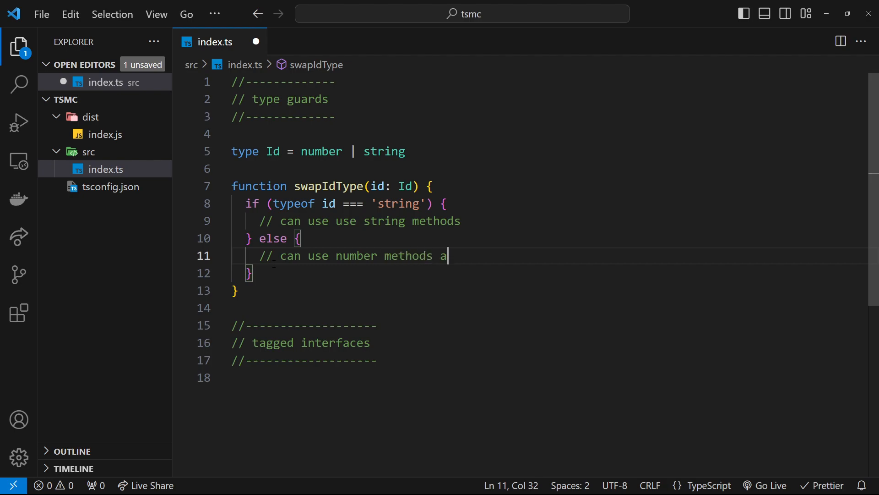
type("nd properties")
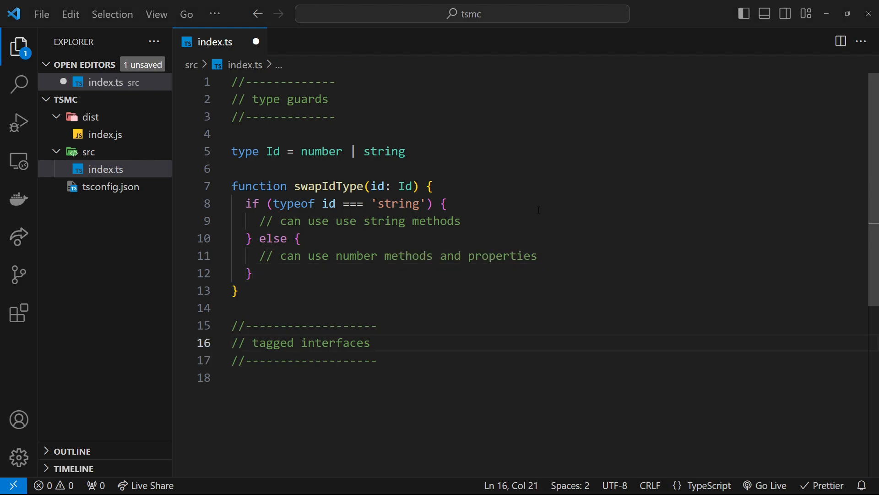
Replace the string methods comment with return parseInt(id)
triple_click(359, 220)
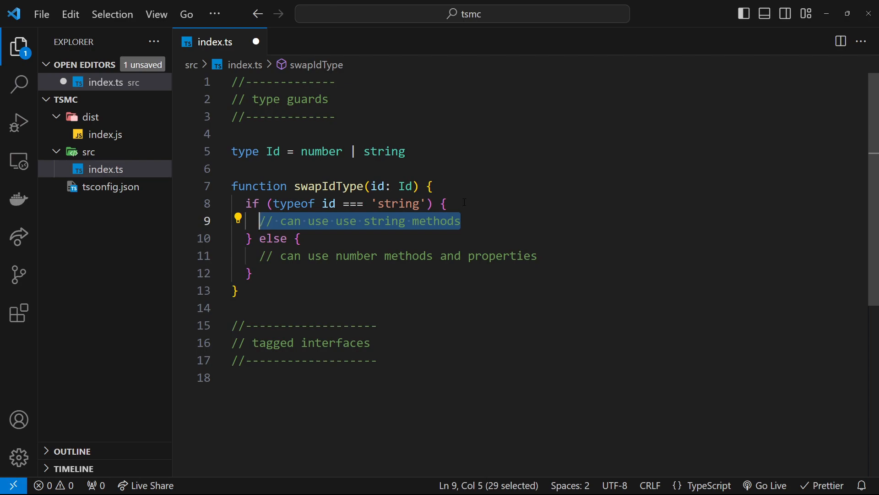
type("return")
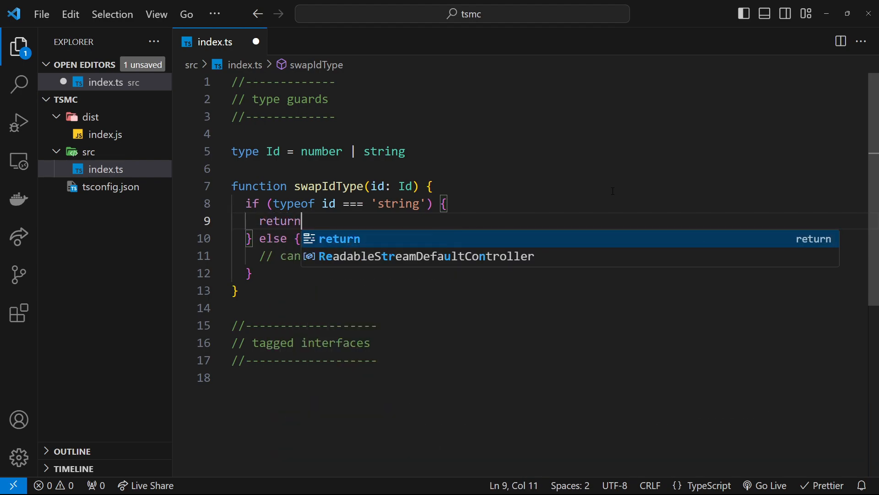
type("parseInt(")
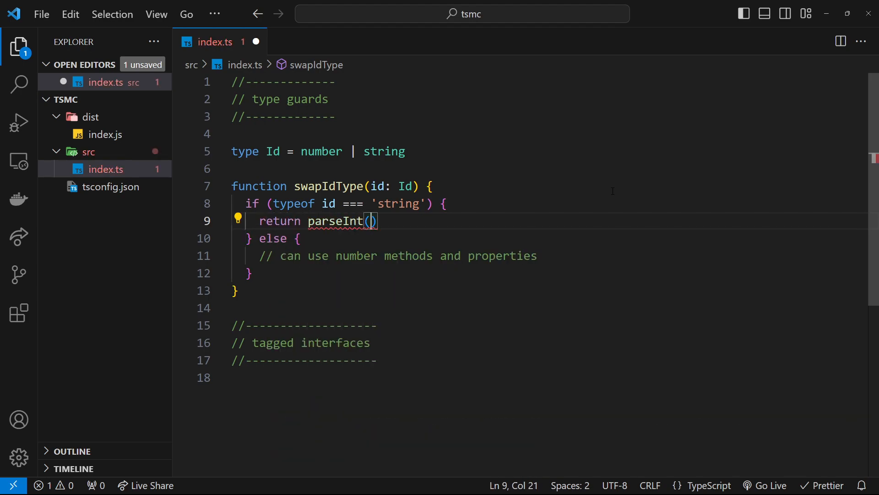
type("id")
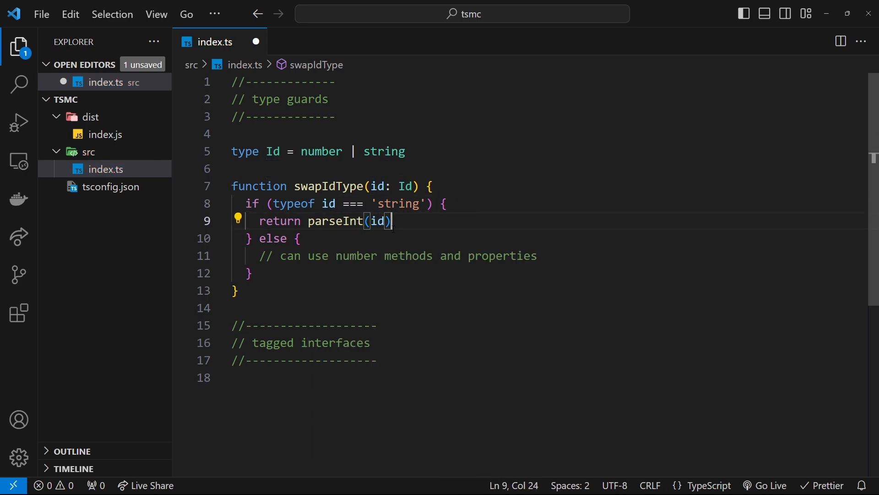
Replace the else branch comment with return id.toString() via autocomplete
double_click(336, 221)
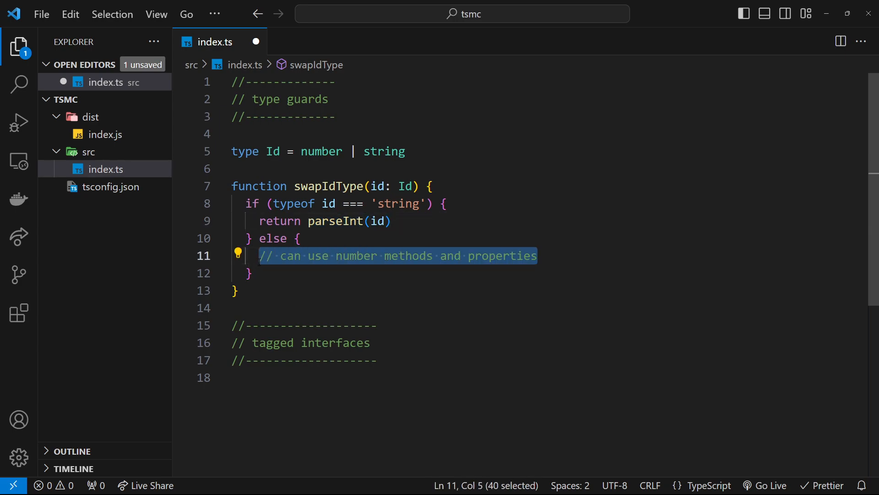
key("Delete")
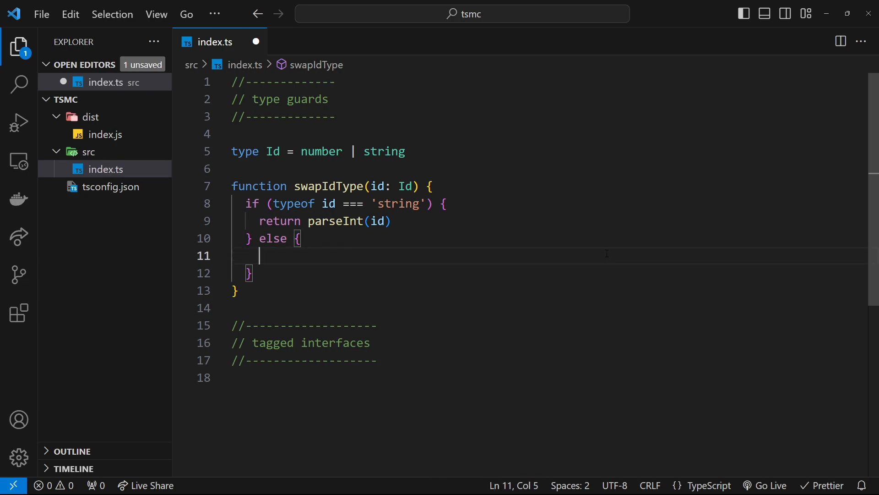
type("return")
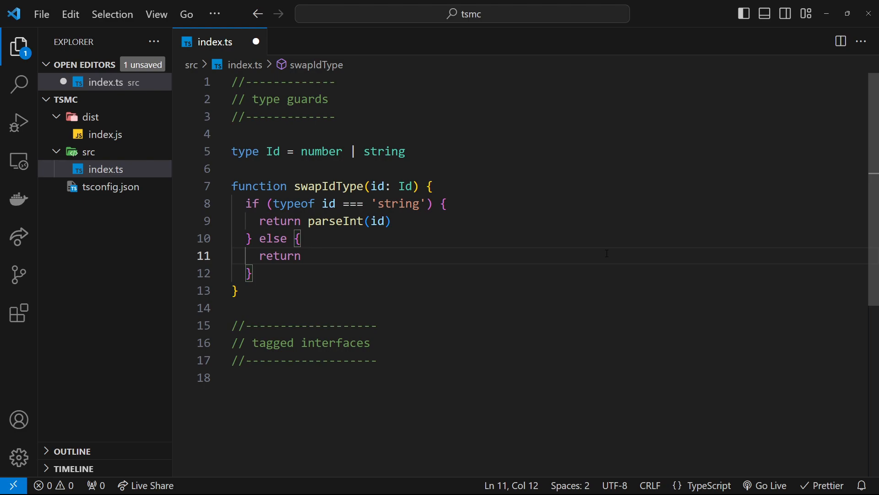
type("id.toSt")
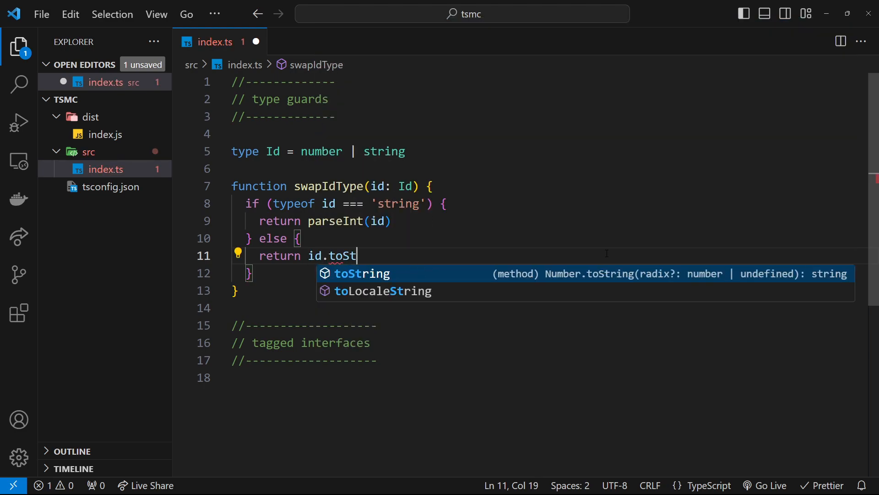
key("Tab")
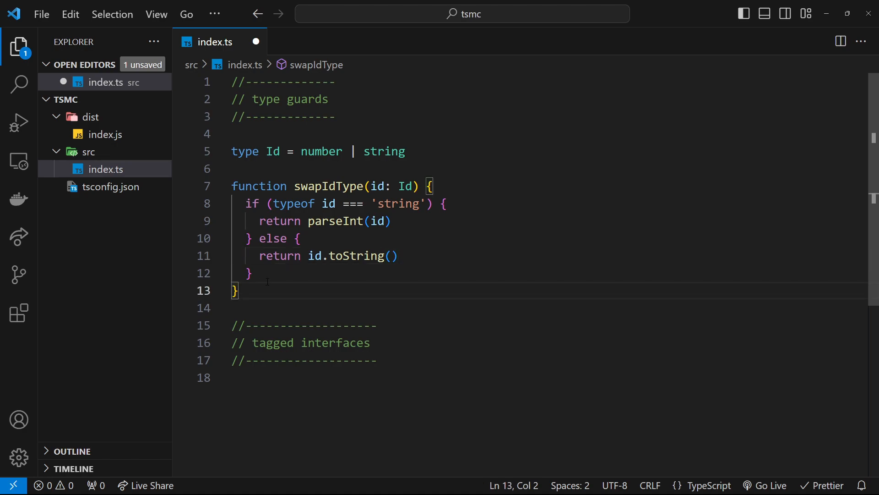
Declare const idOne = swapIdType(1) below the function
type("con")
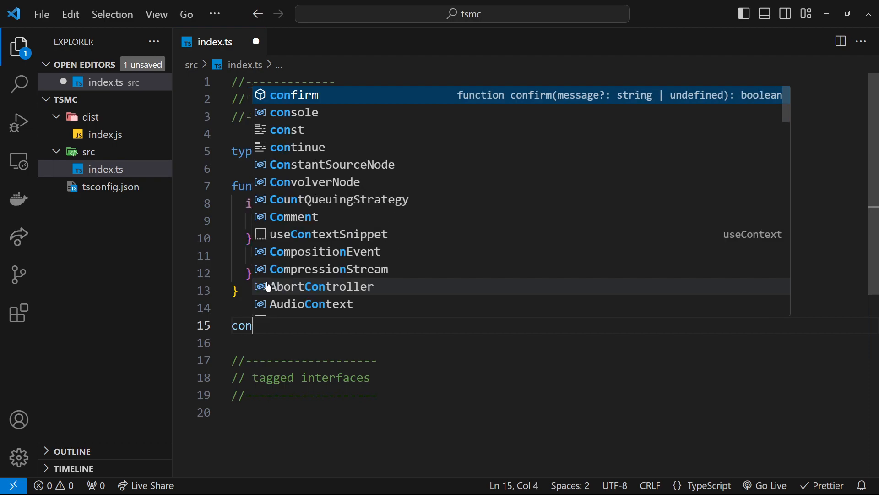
type("idOne = s")
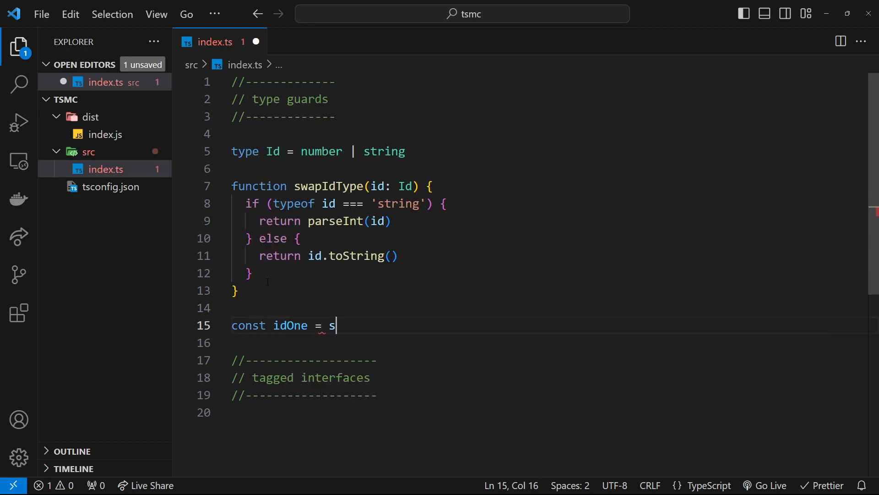
type("wapIdType")
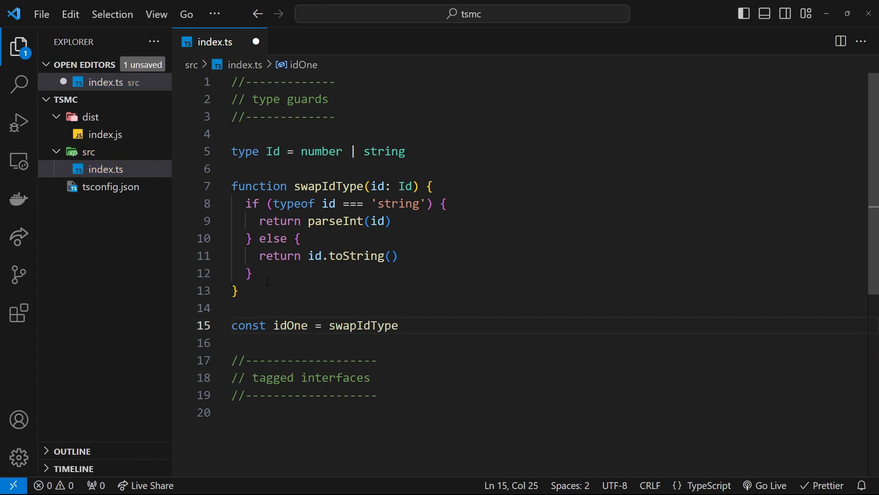
type("(1)")
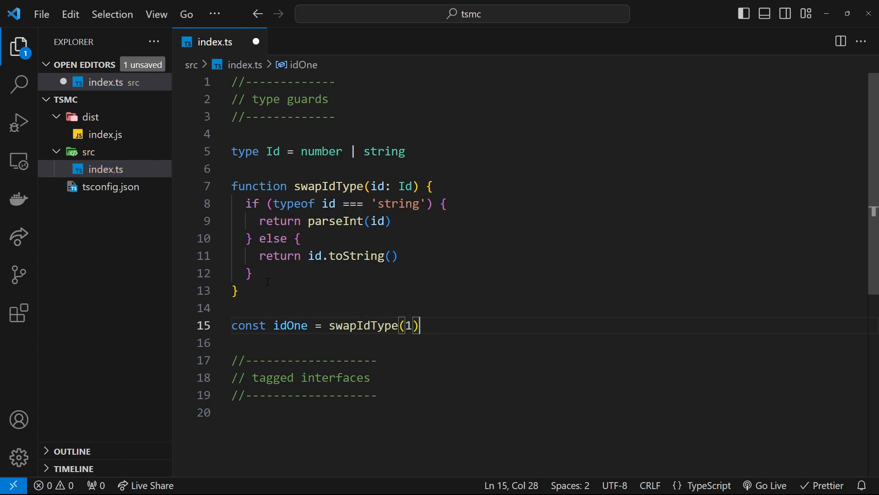
key("enter")
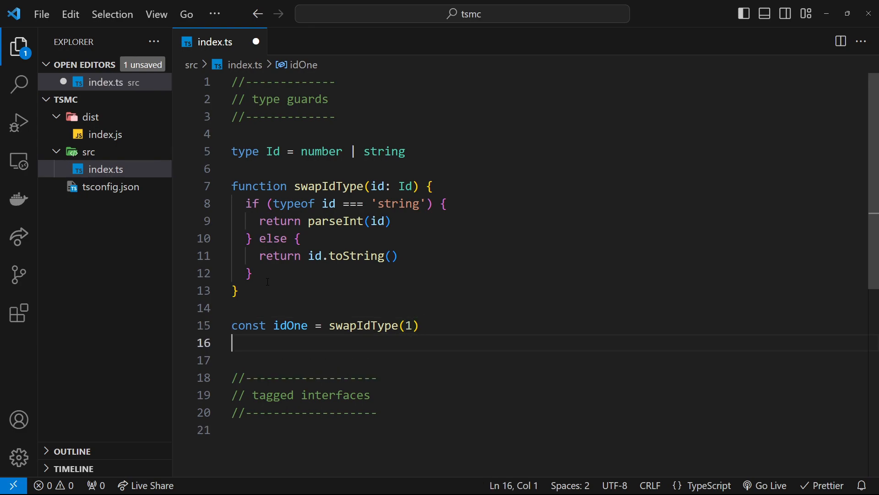
Declare const idTwo = swapIdType('2') and start a console statement
type("const id")
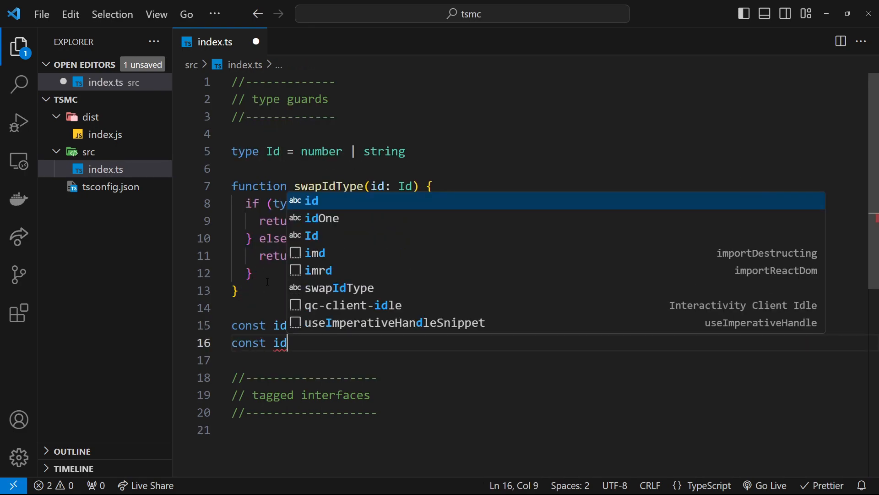
type("Two -")
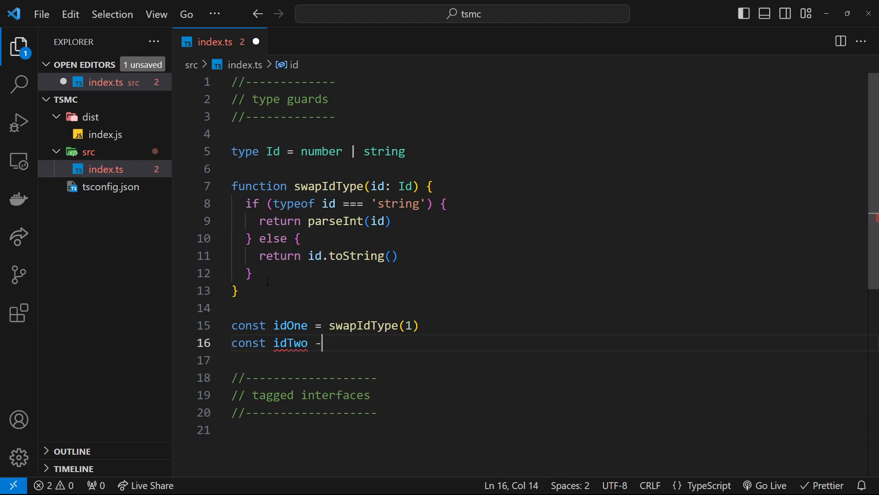
type("=")
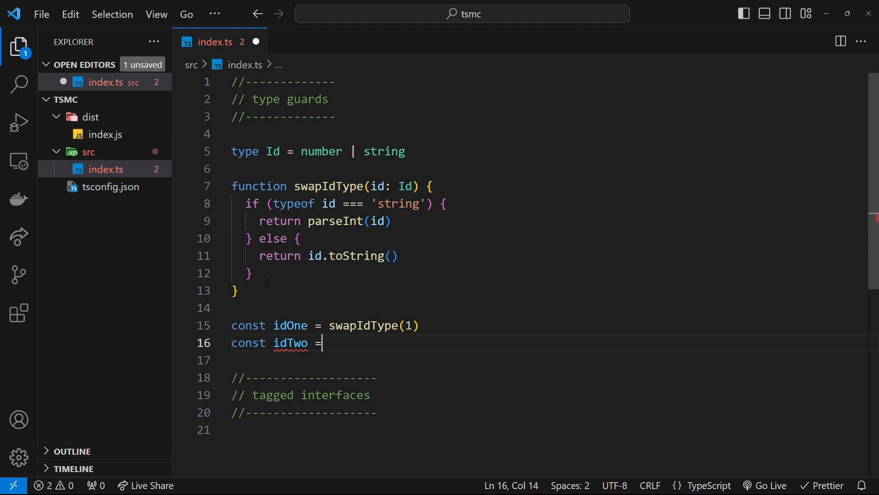
type("swapIdType")
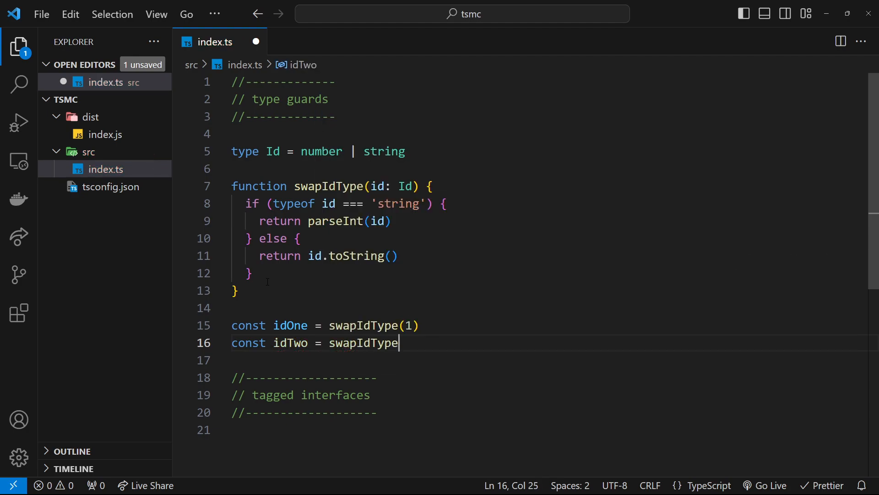
type("(")
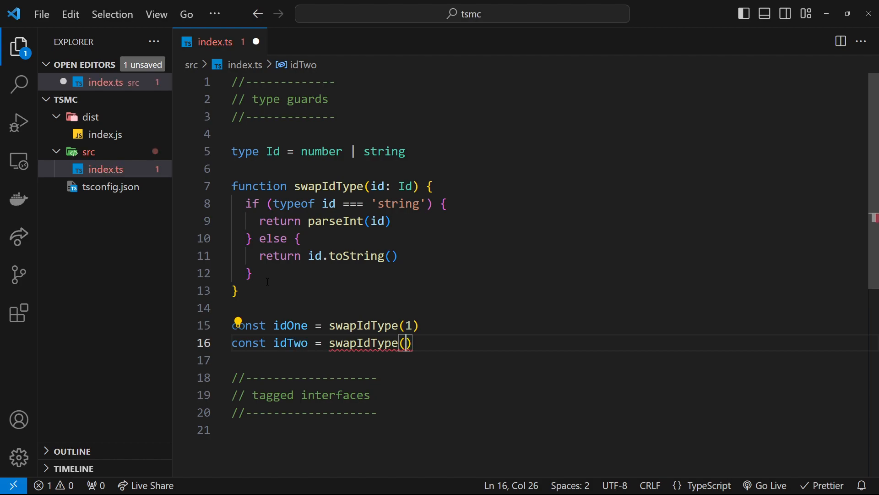
type("'2'")
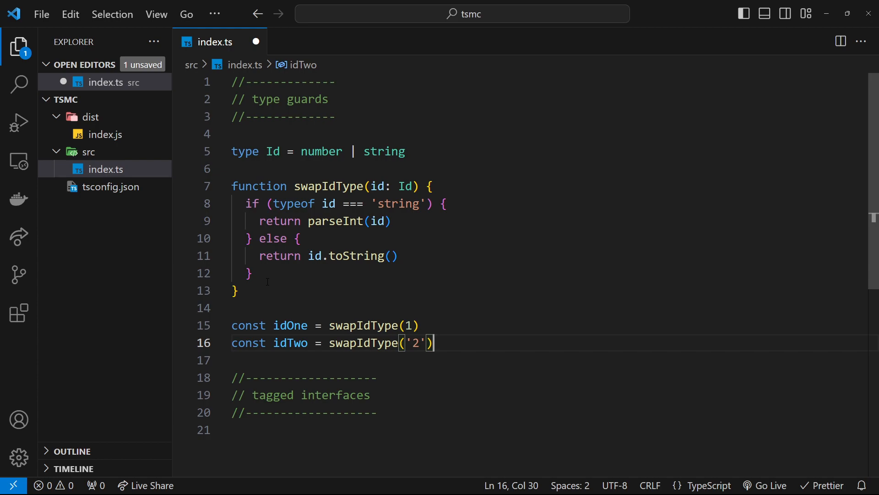
key("Enter")
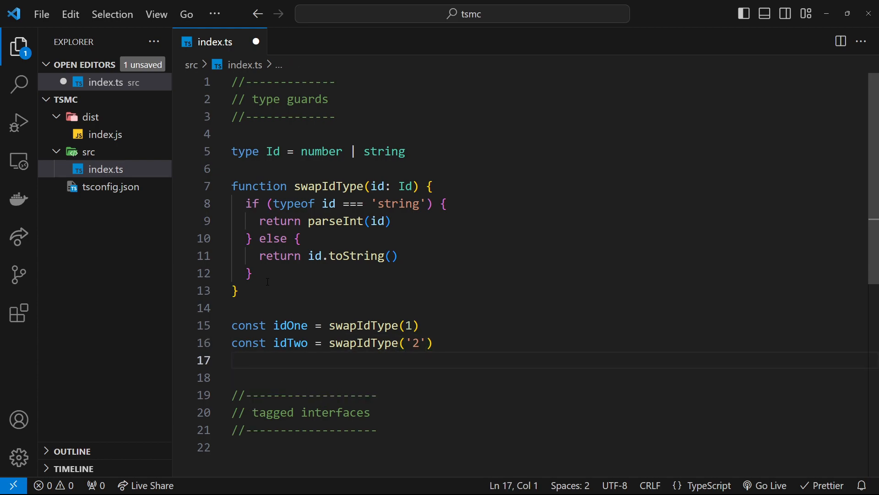
type("console")
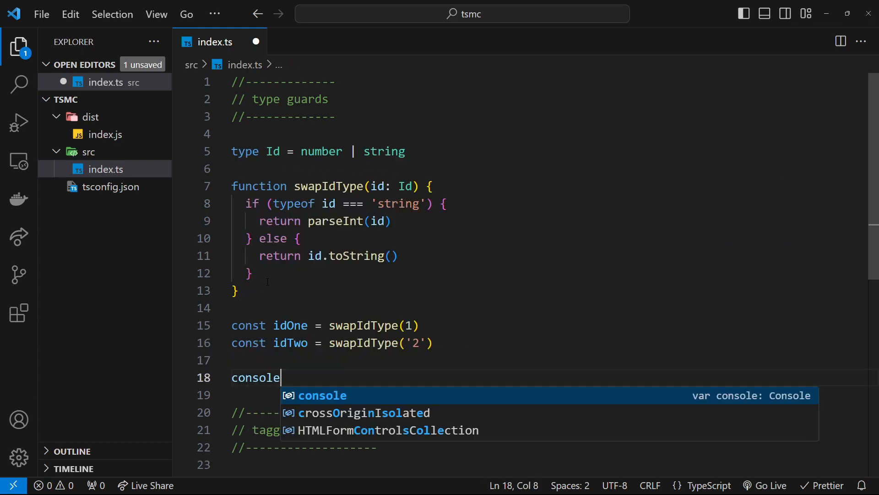
Finish console.log(idOne, idTwo) and check the terminal output 1 2
type(".log(id")
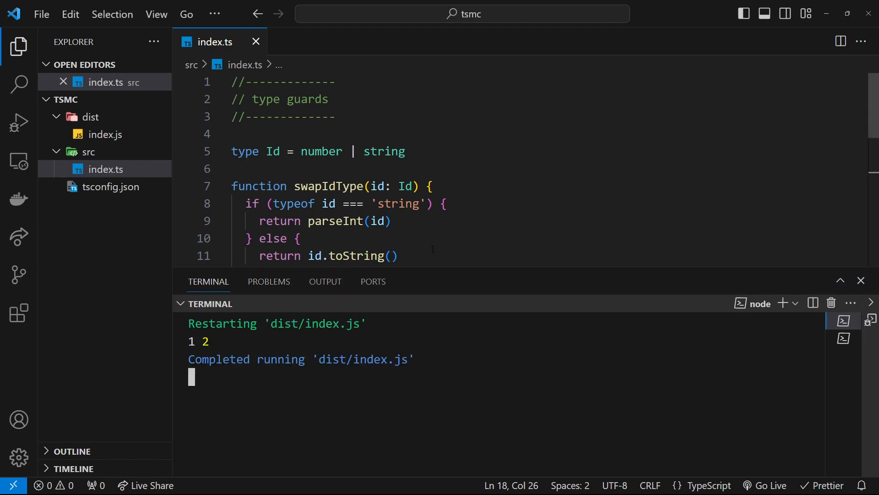
double_click(192, 340)
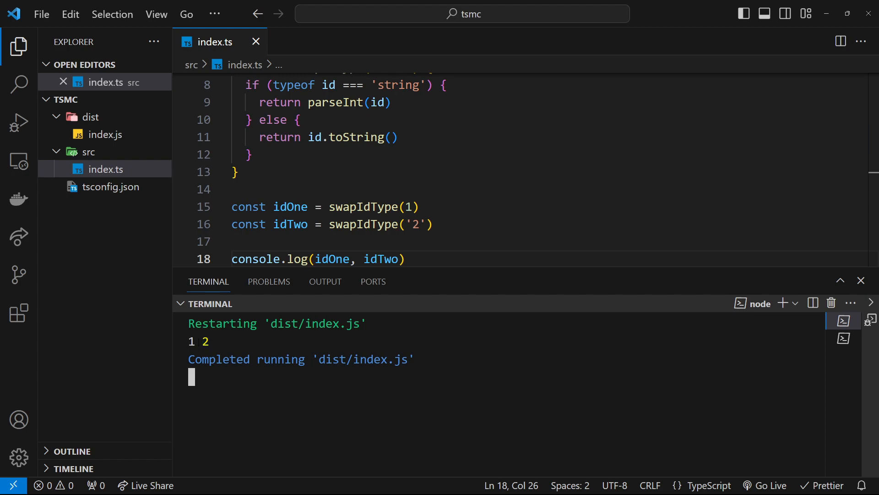
double_click(191, 340)
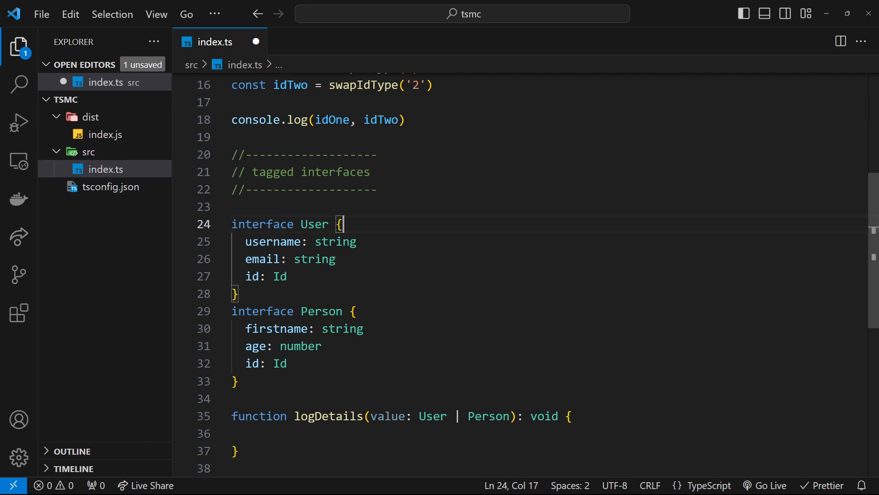
Inside logDetails, try accessing value.id with an autocomplete suggestion
double_click(322, 312)
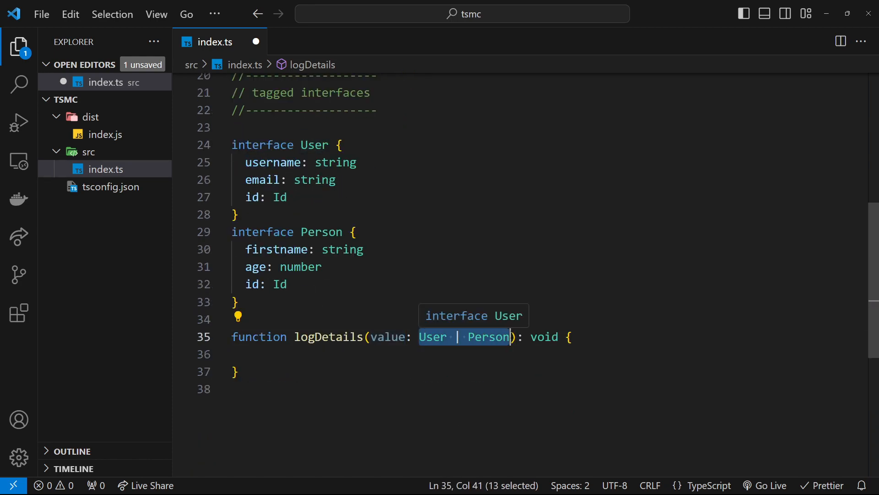
mouse_move(472, 346)
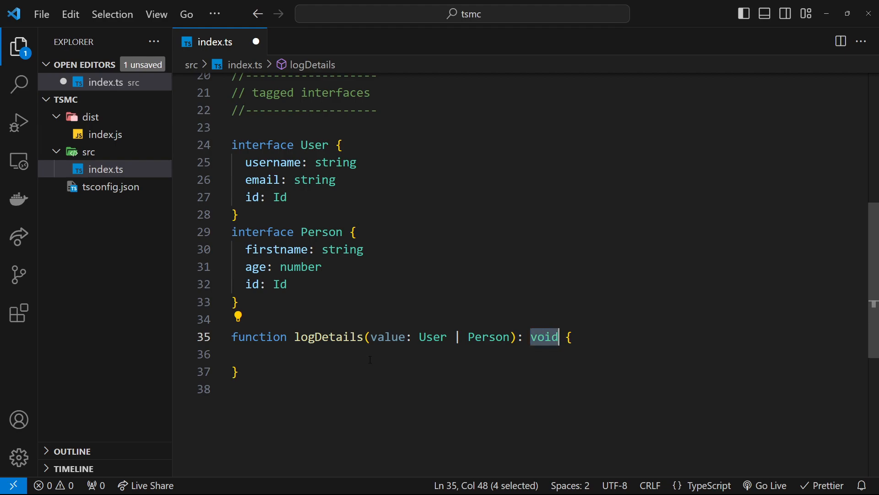
mouse_move(433, 337)
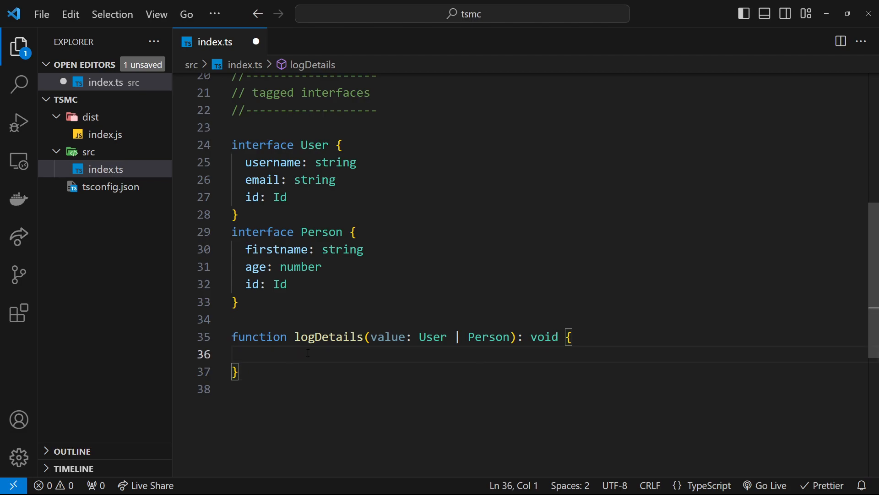
type("value.")
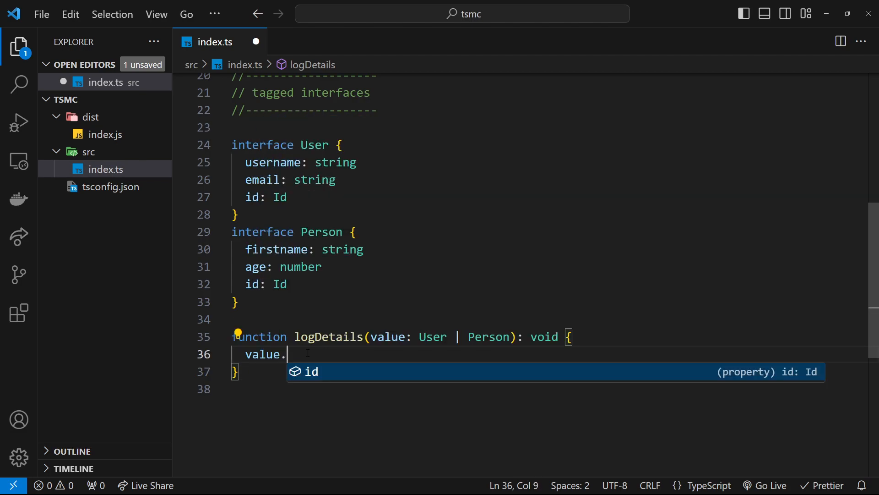
type("id")
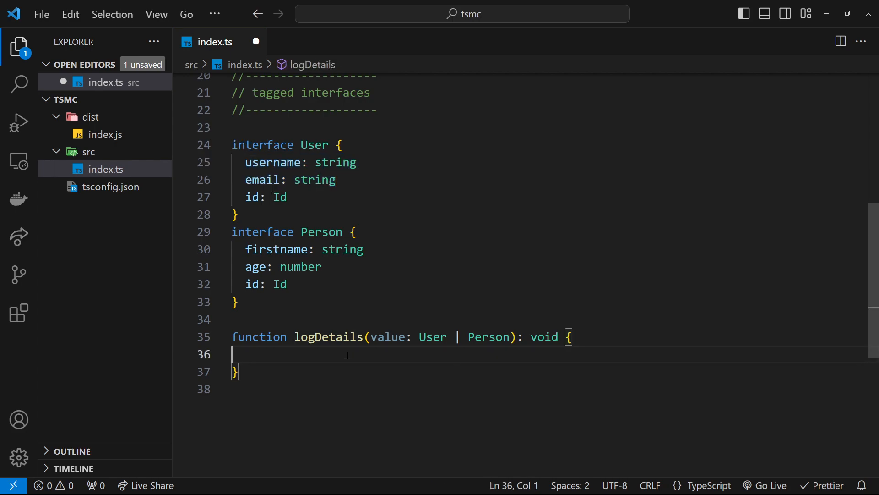
key("Tab")
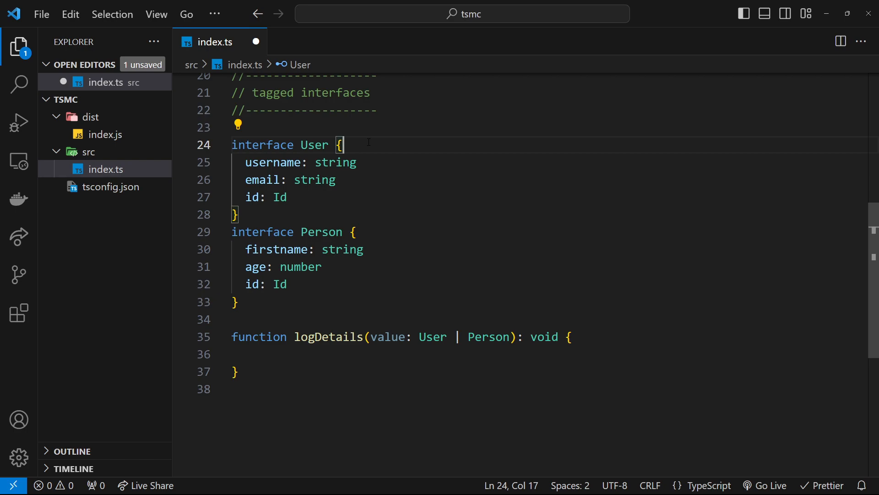
Add type: 'user' to the User interface and type: 'person' to Person
key("Enter")
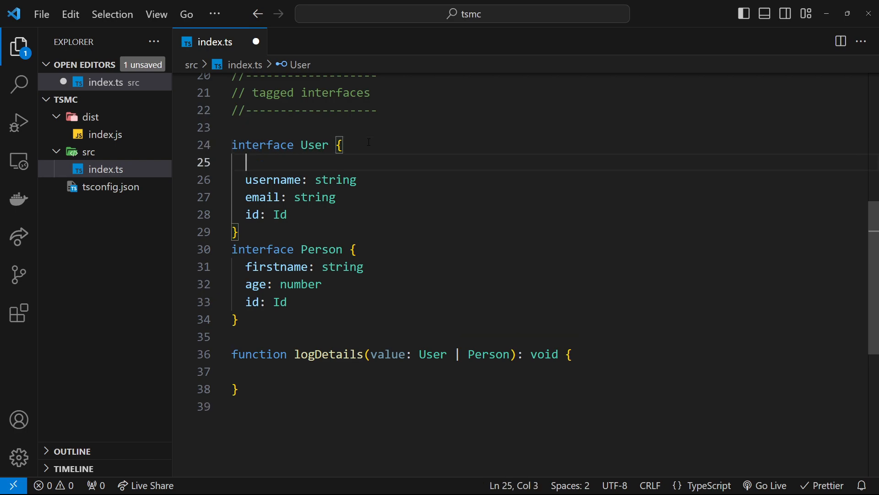
type("type:")
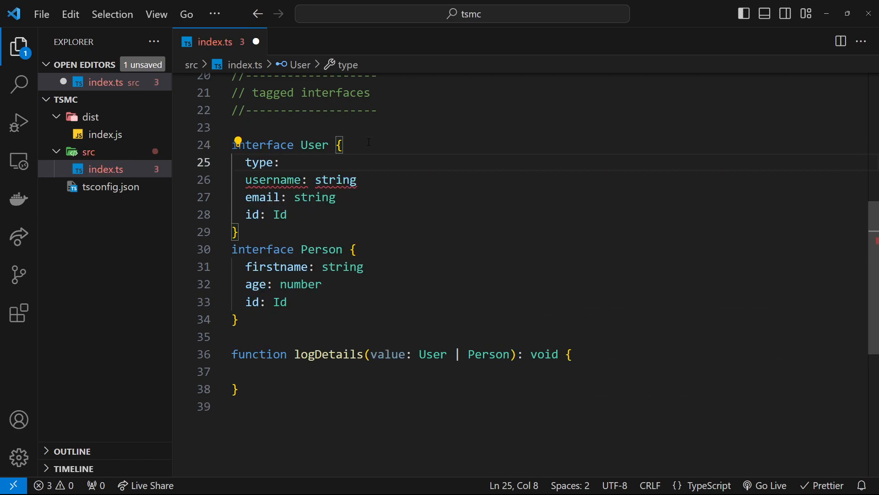
type("'user'")
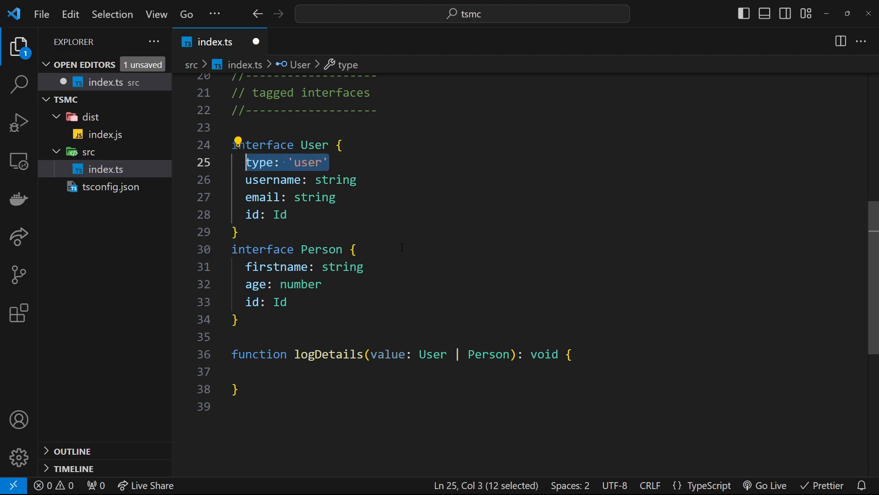
type("type")
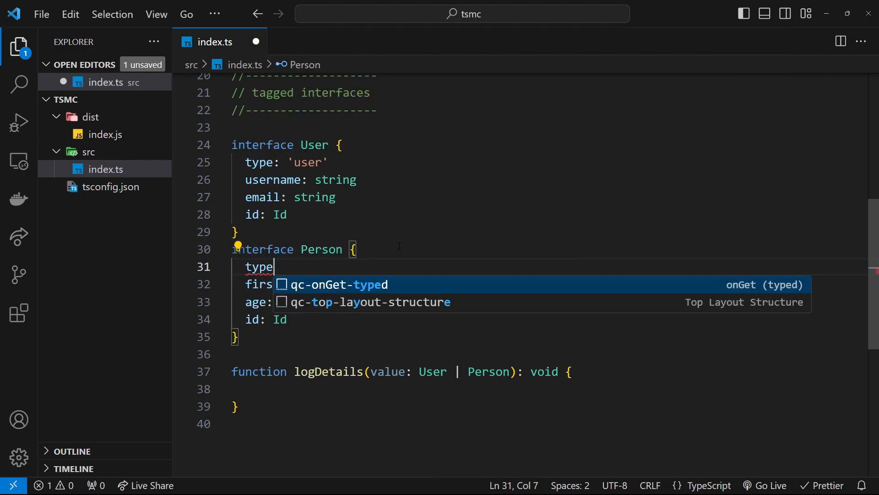
type(": 'person")
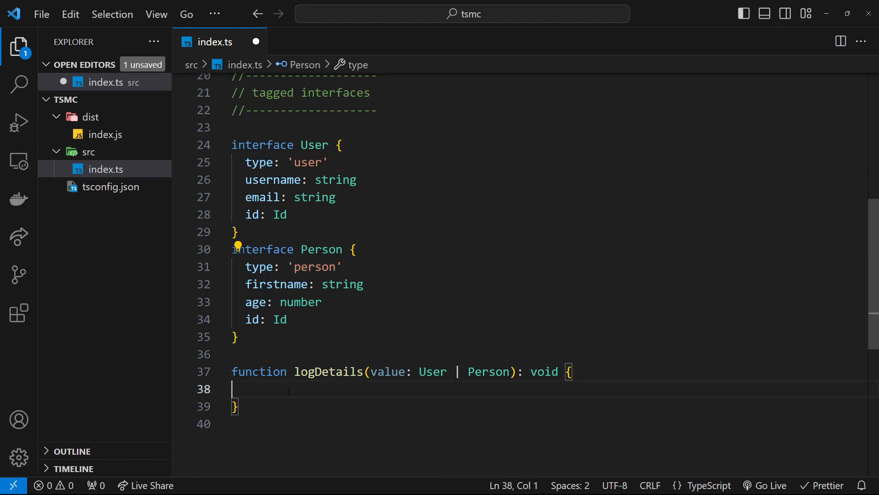
Write value. inside logDetails to inspect the available type property
type("value")
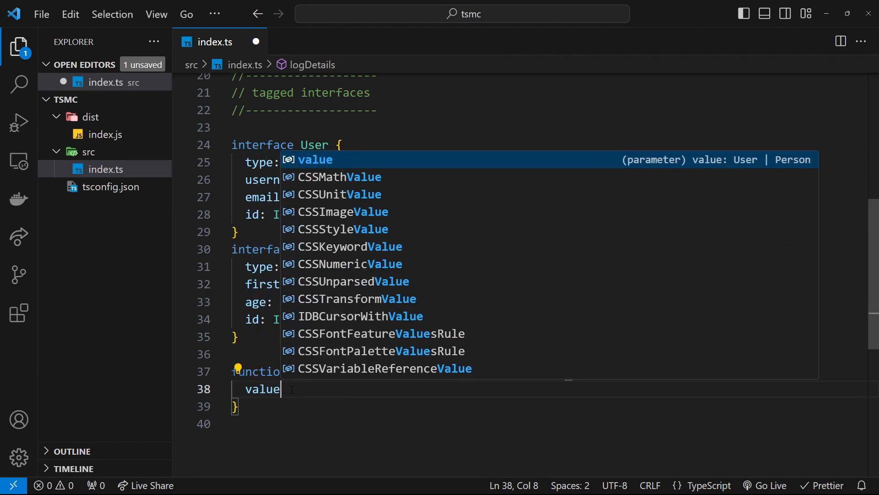
type(".type")
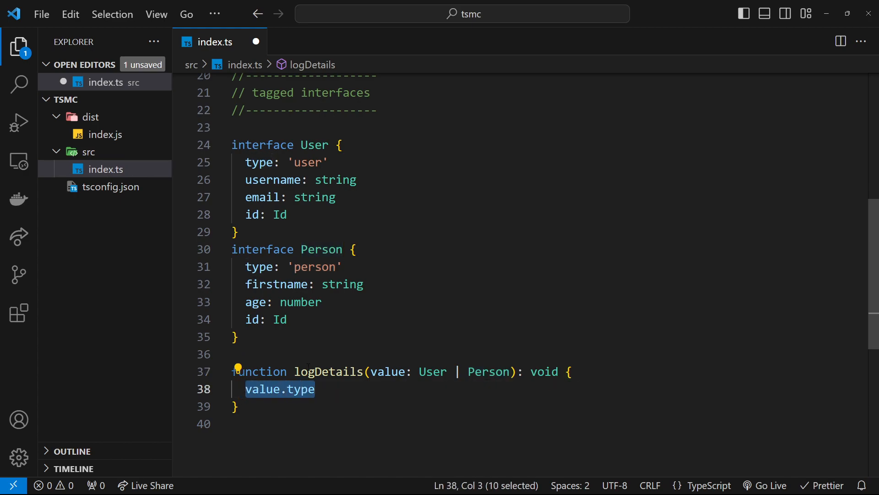
Replace the trial expression with if (value.type === 'user') in logDetails
key("Delete")
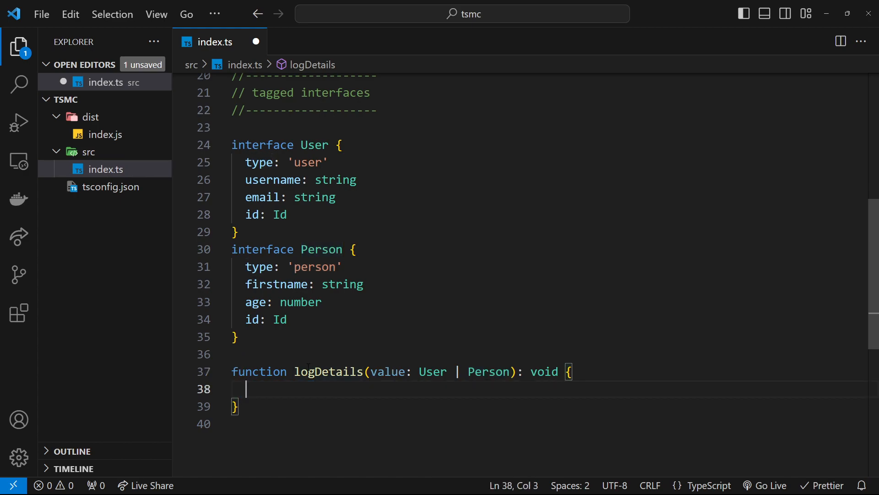
type("if (")
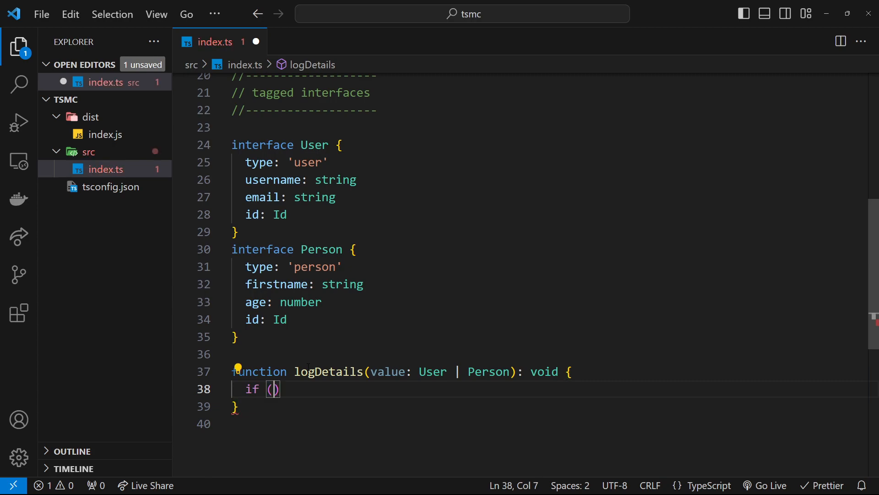
type("value.")
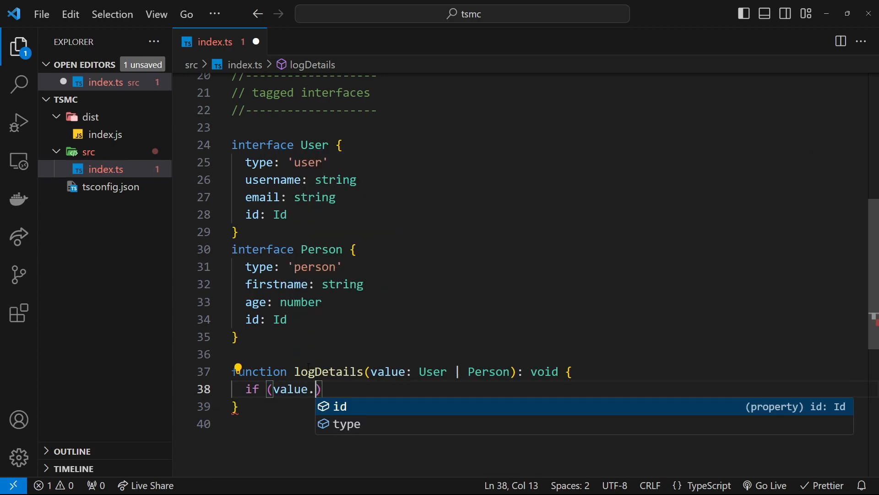
type("type ===")
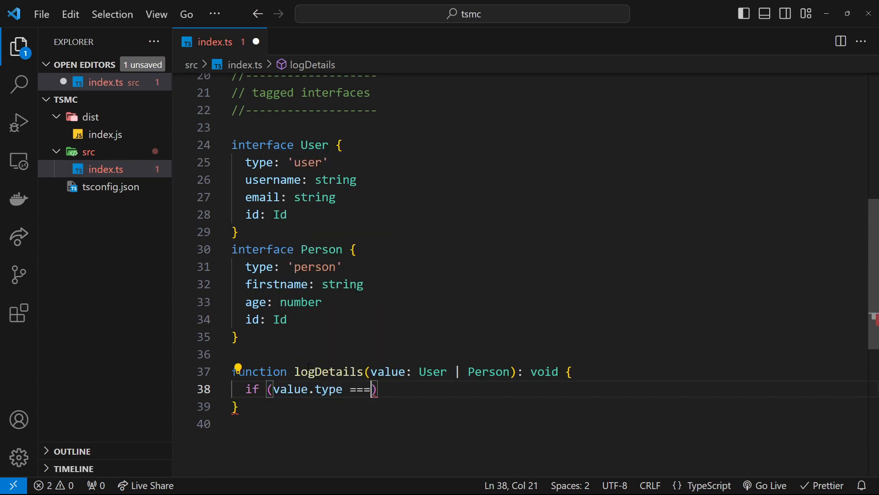
type("'user'")
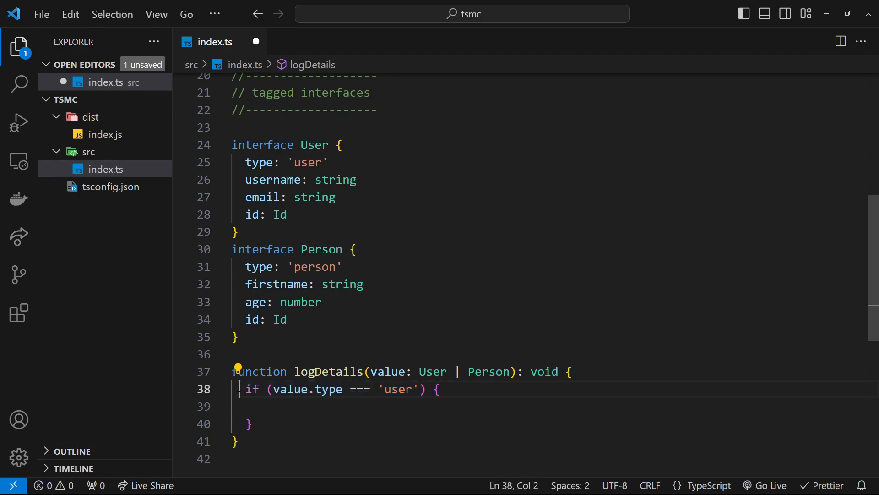
left_click_drag(363, 388, 426, 388)
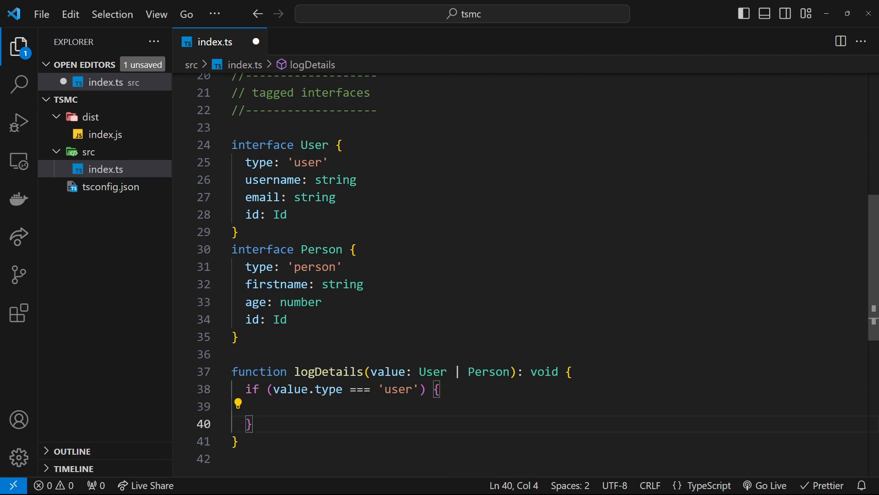
Log value.email and value.username in the user branch and start a second if
double_click(431, 371)
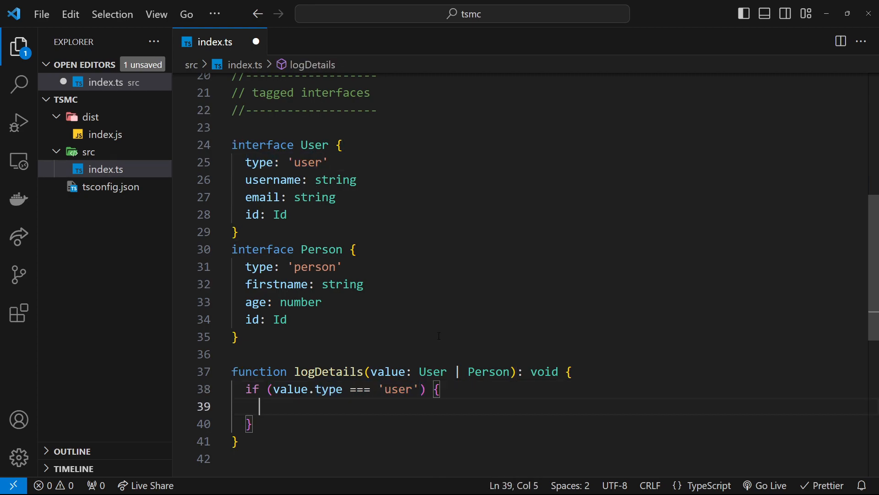
type("value.")
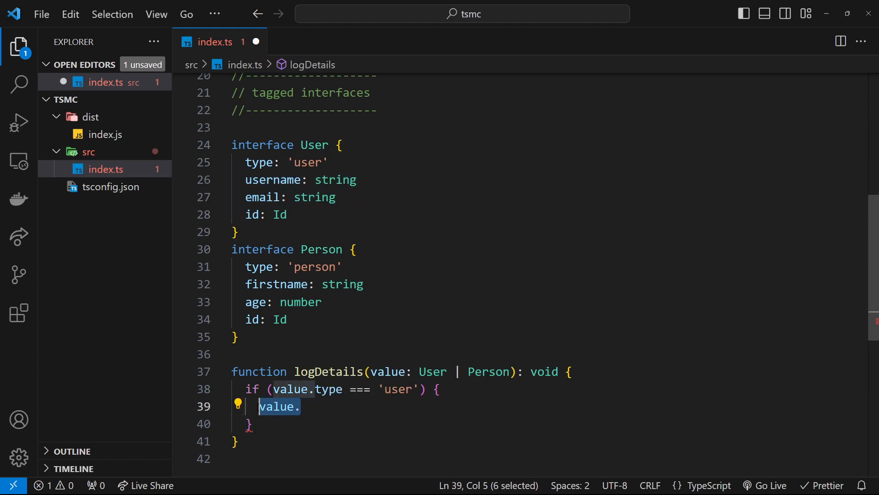
type("console.")
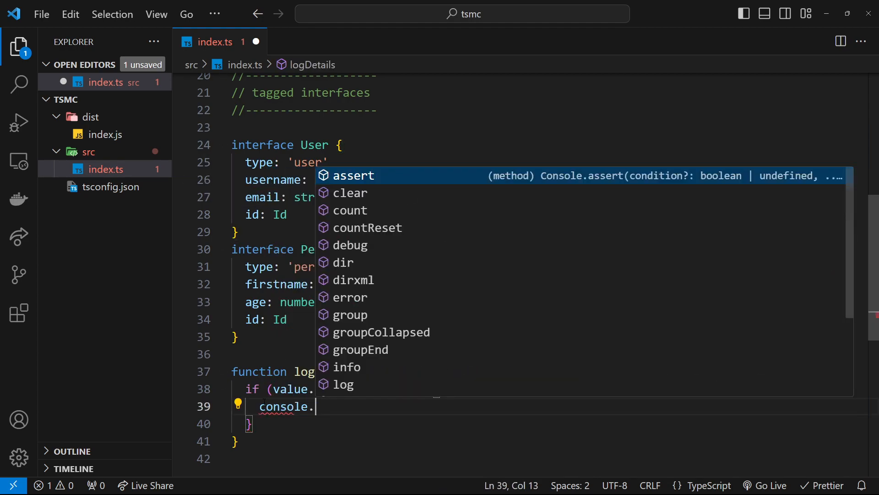
type("log(value.email,")
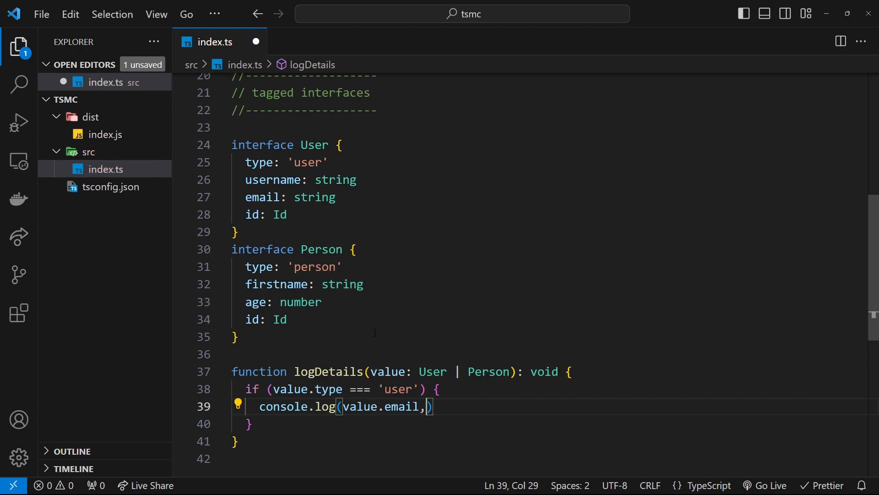
type("value.username")
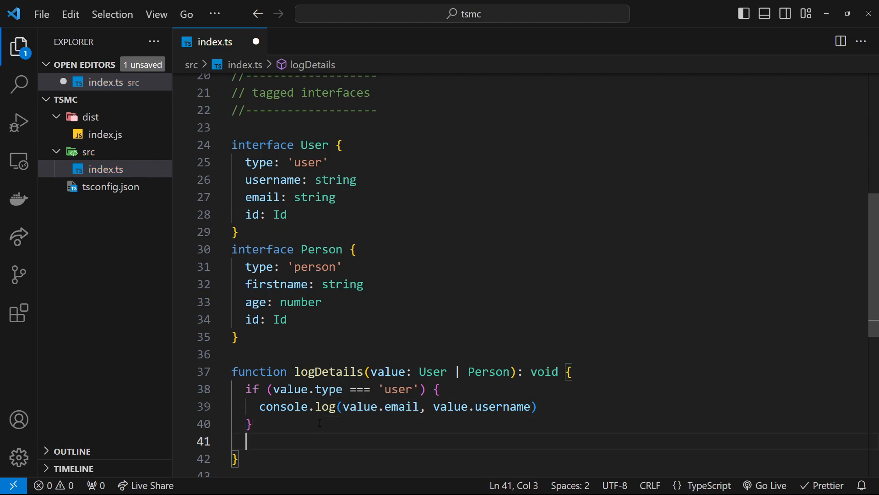
type("if (value.type === 'person') {")
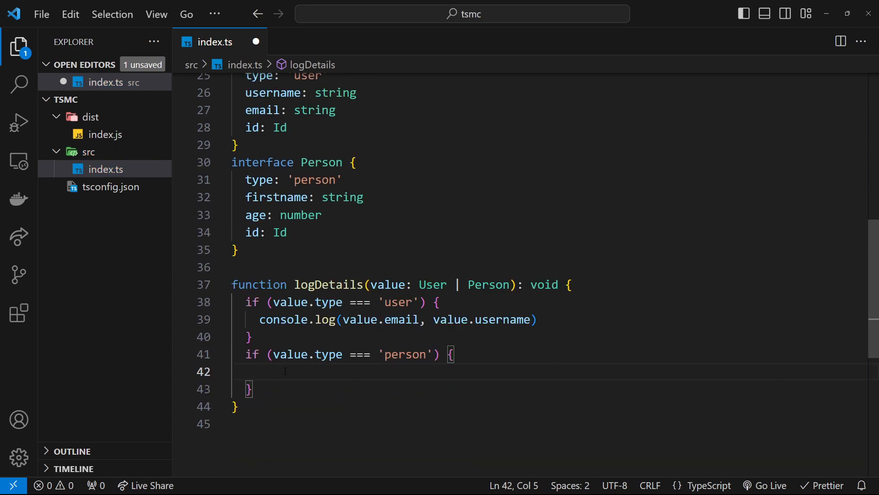
In the 'person' branch, log value.firstname and value.age via console.log
double_click(290, 353)
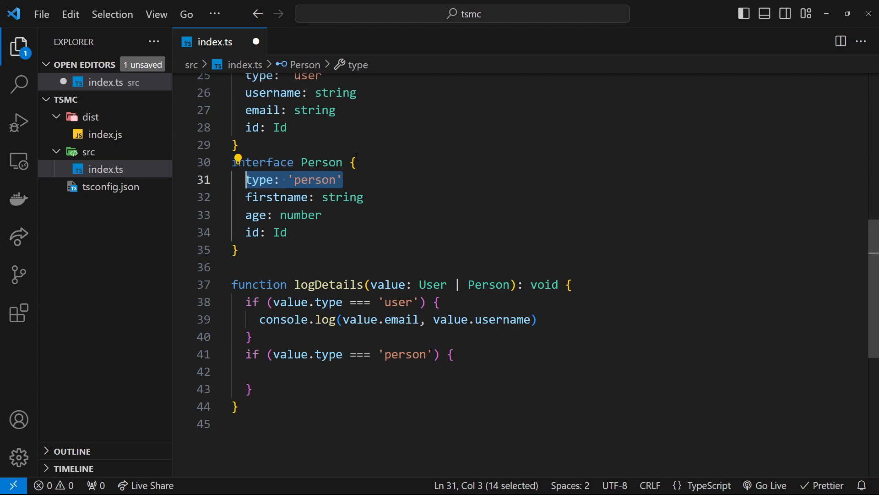
type("console.log(")
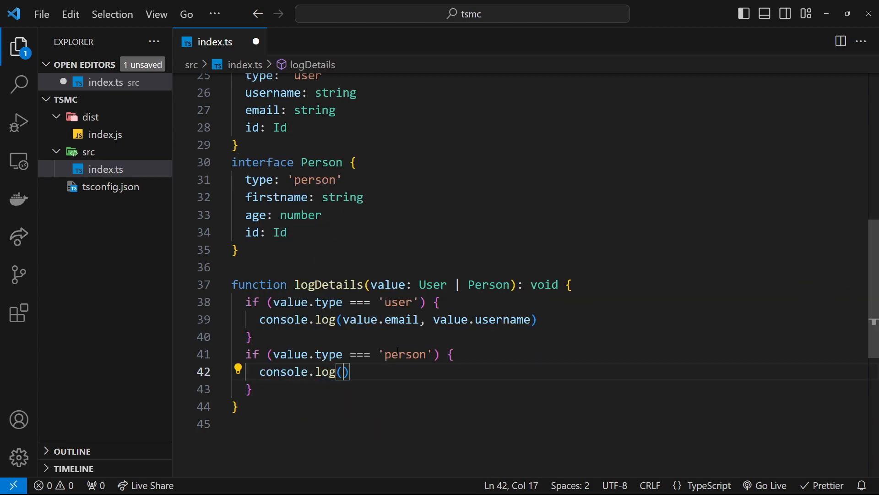
type("value.")
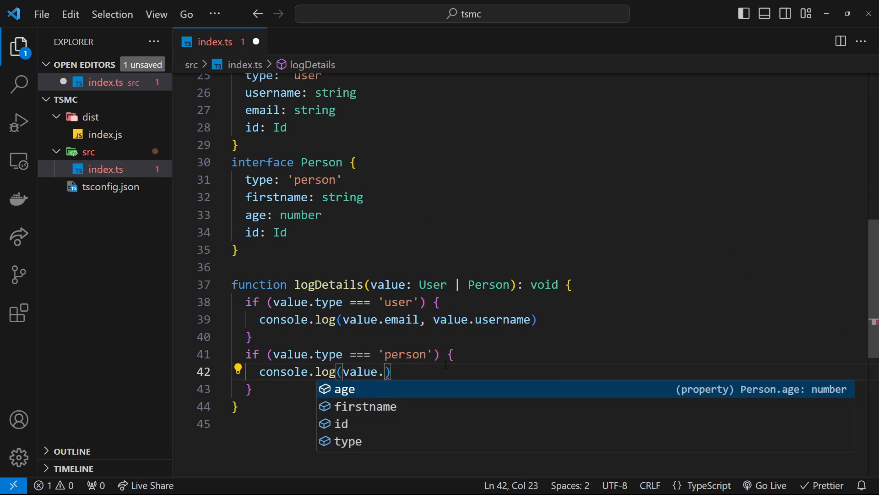
type("firstname, value.a")
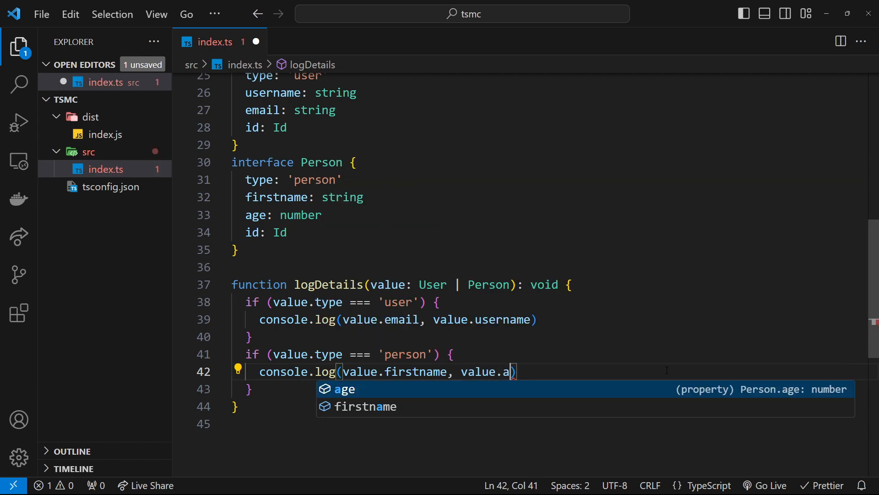
key("Tab")
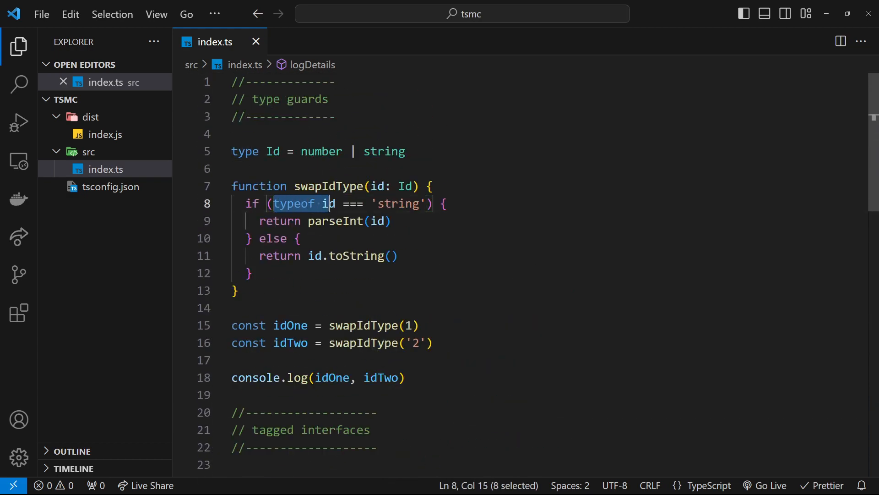
scroll("down", 3)
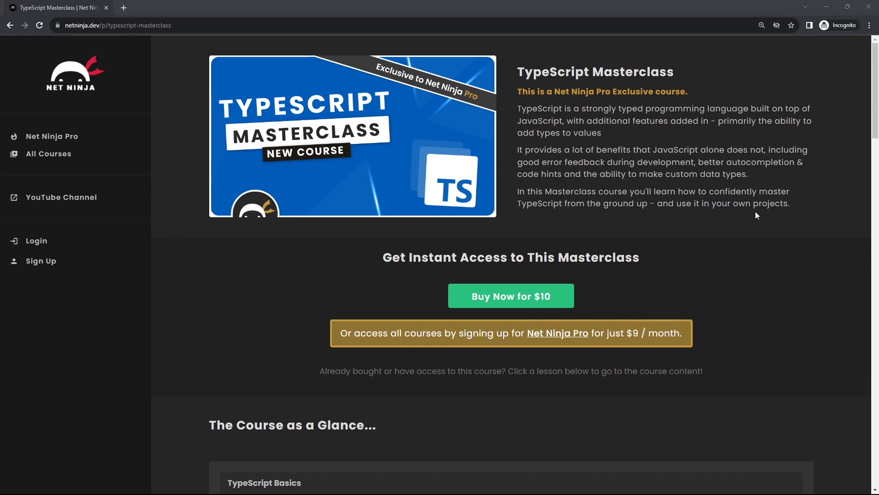
mouse_move(767, 213)
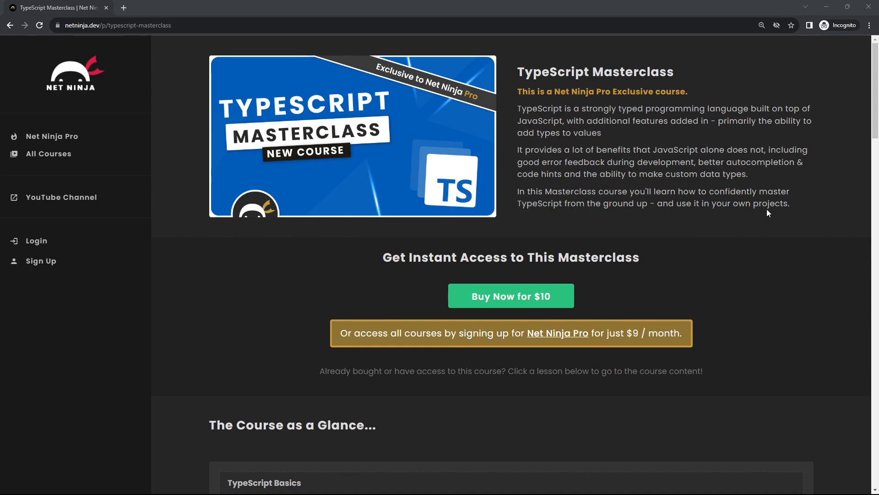
Scroll down the TypeScript Masterclass page through the course-at-a-glance list
scroll("down", 3)
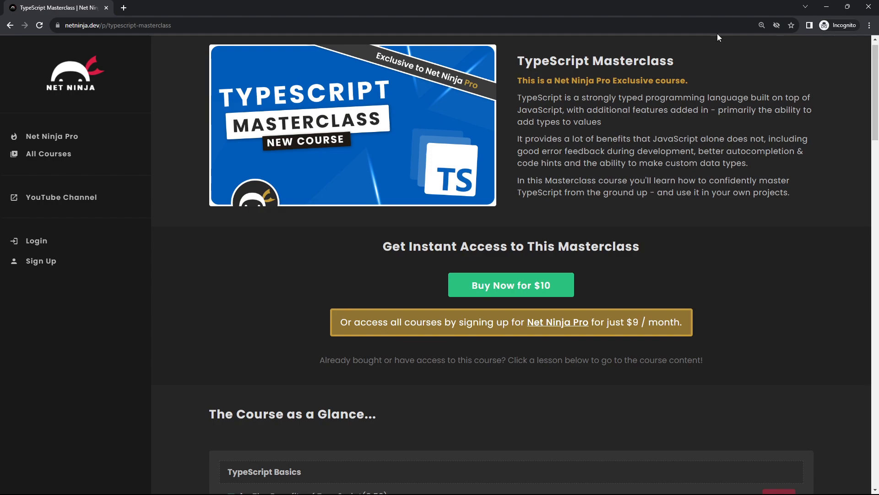
mouse_move(821, 115)
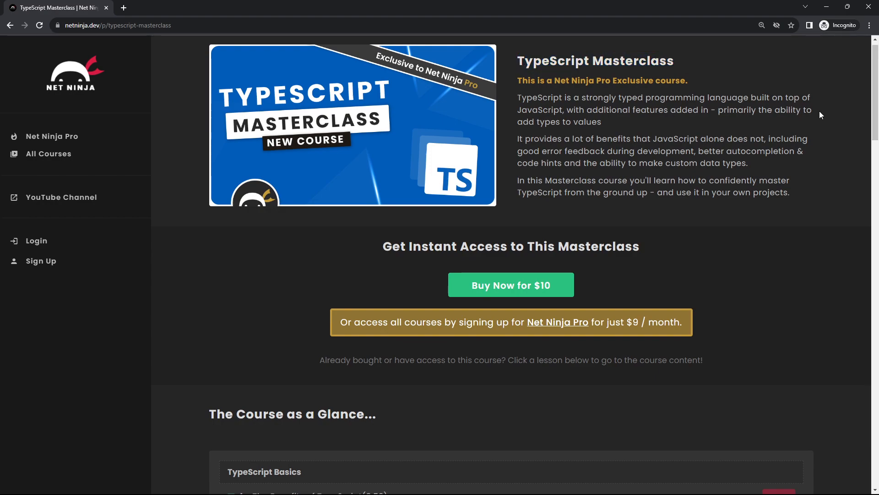
scroll("down", 3)
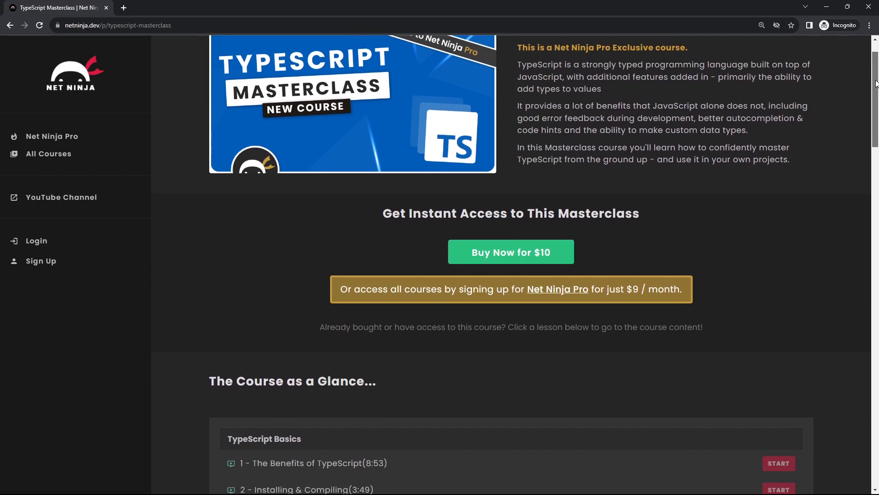
scroll("down", 3)
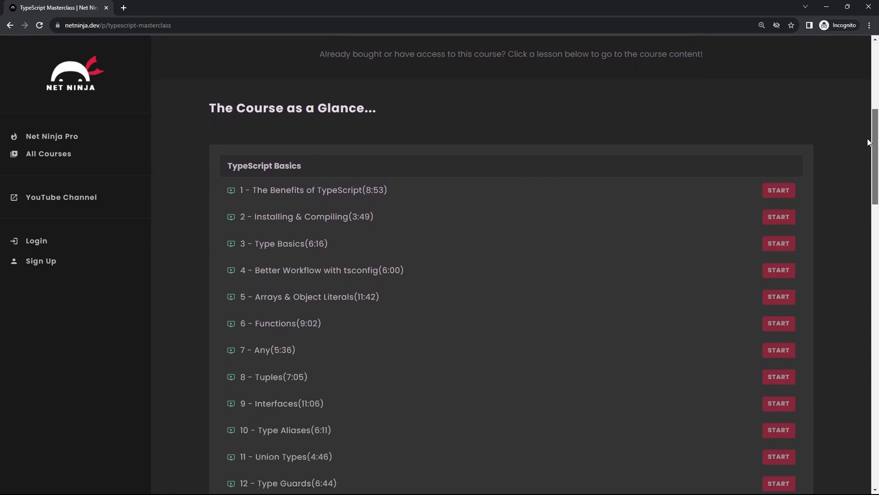
scroll("down", 3)
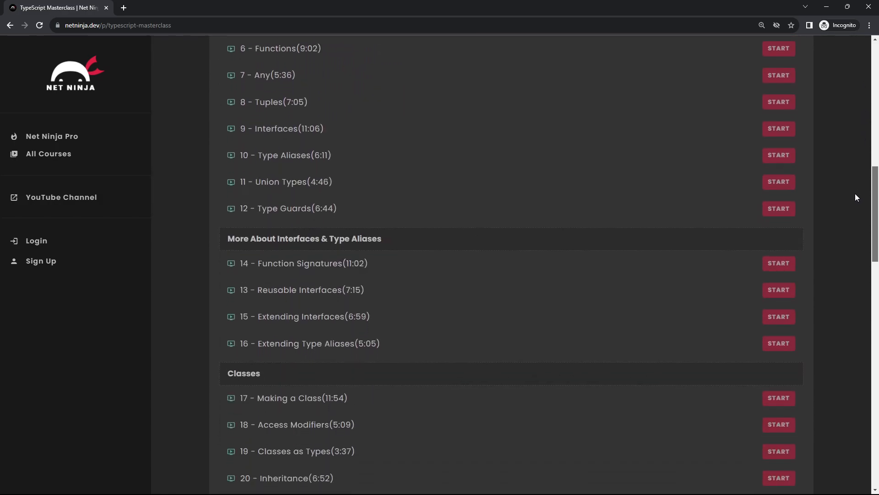
mouse_move(740, 294)
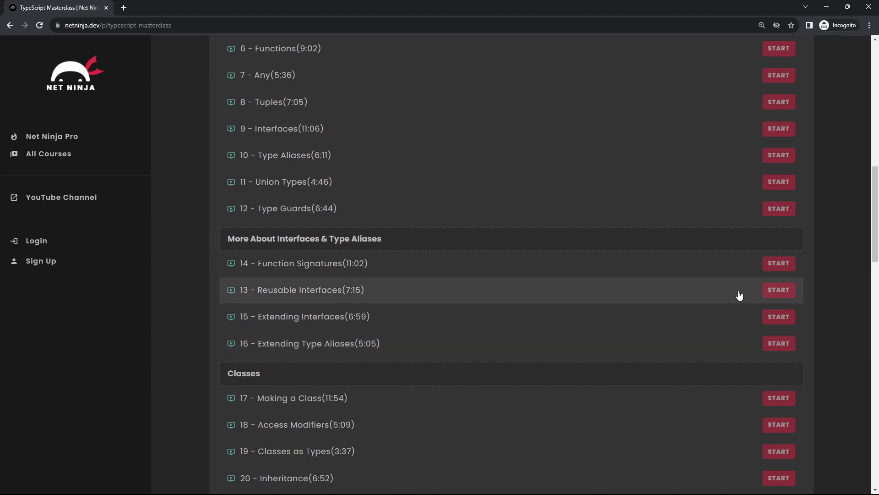
scroll("down", 3)
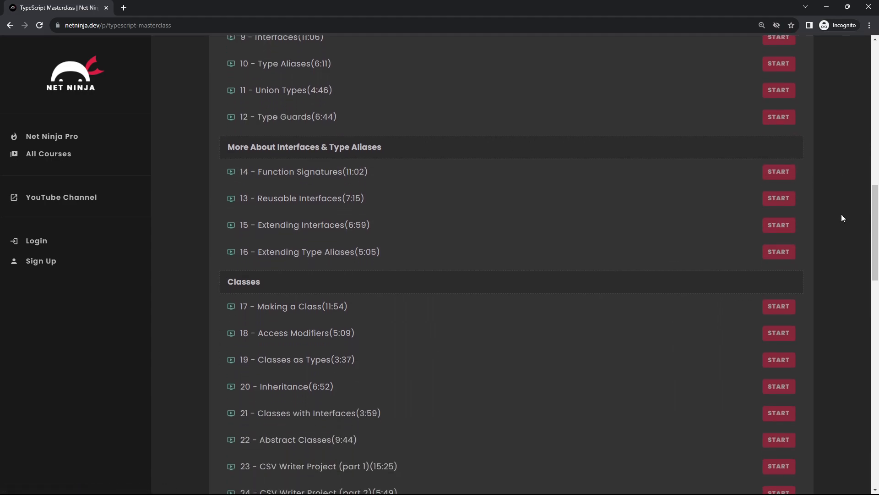
scroll("down", 3)
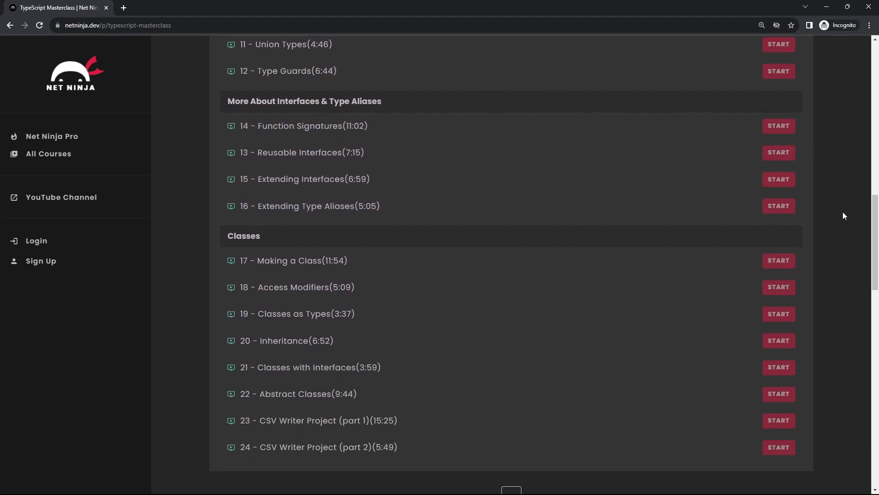
Highlight the More About Interfaces & Type Aliases heading and scroll to the Next.js chapter
double_click(305, 100)
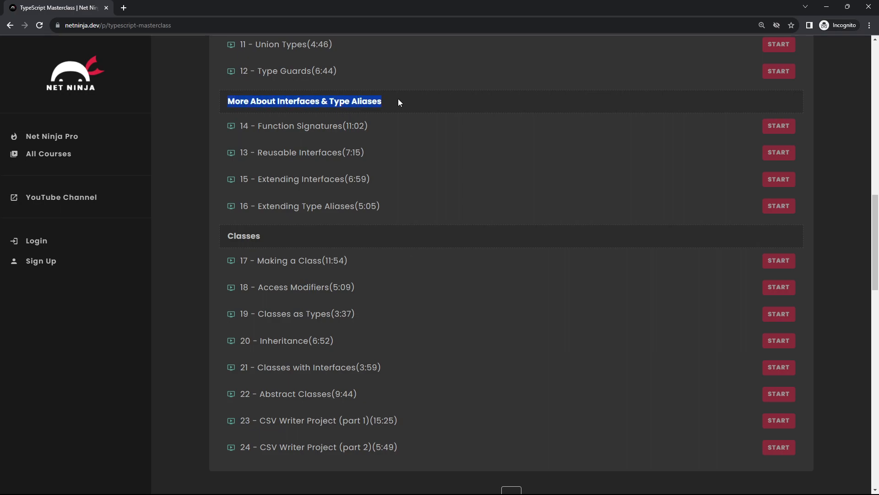
scroll("down", 3)
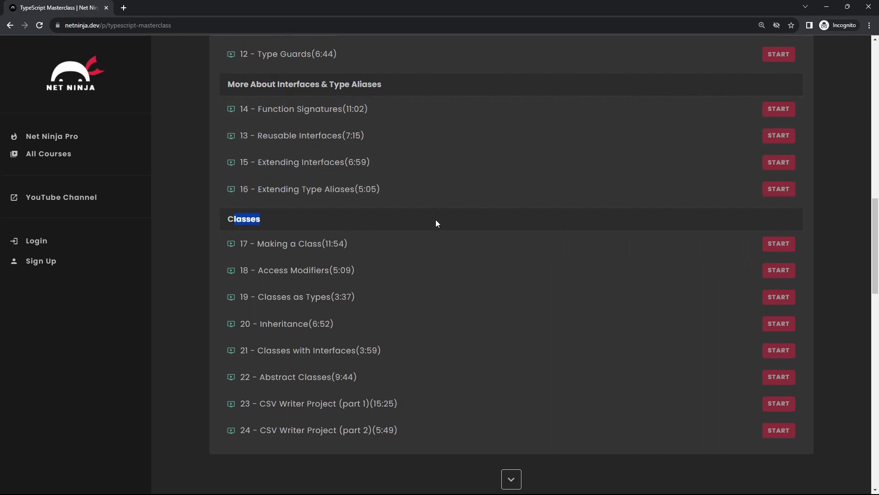
scroll("down", 3)
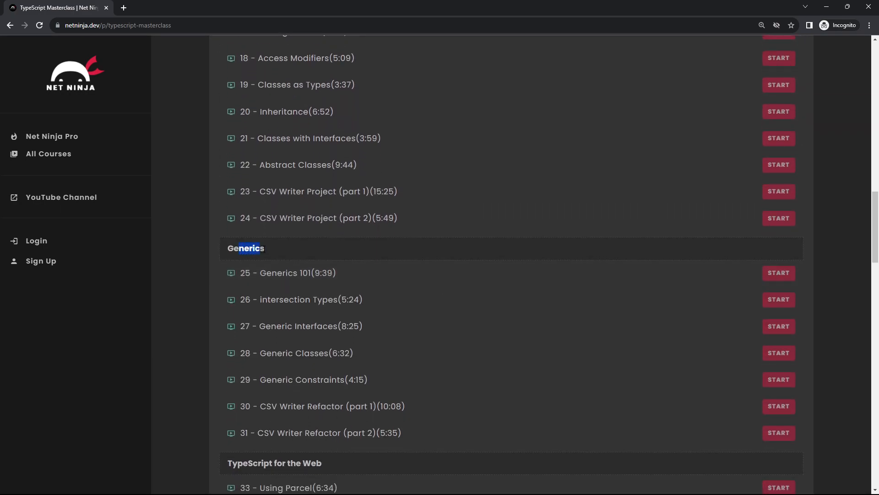
scroll("down", 3)
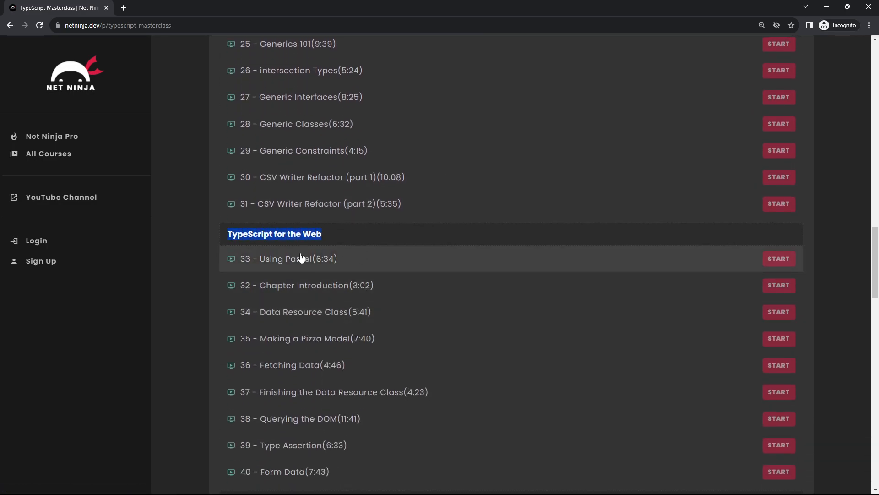
scroll("down", 3)
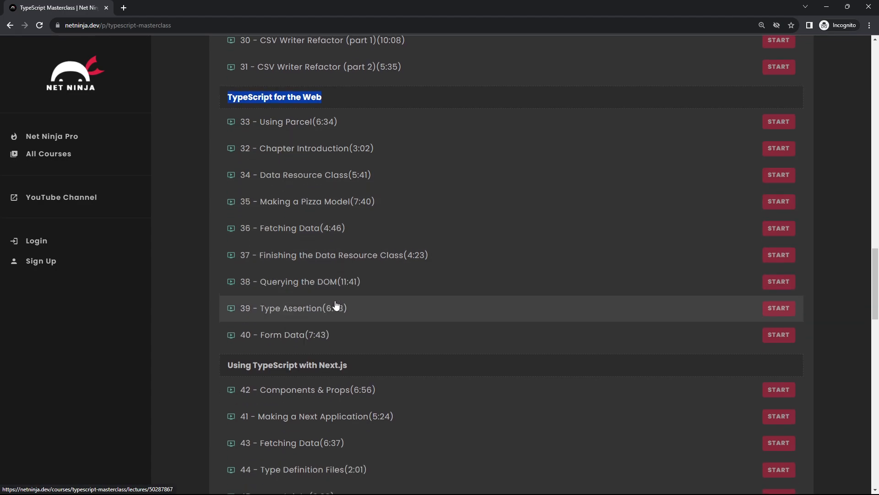
scroll("down", 3)
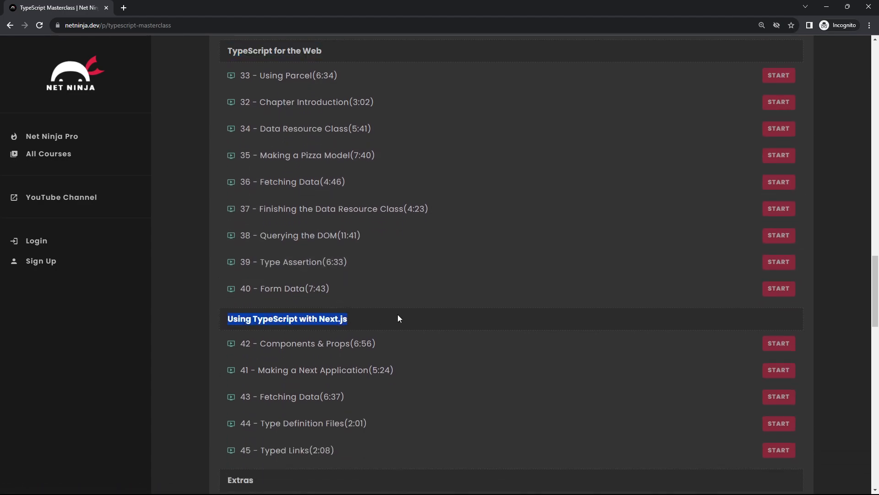
mouse_move(476, 322)
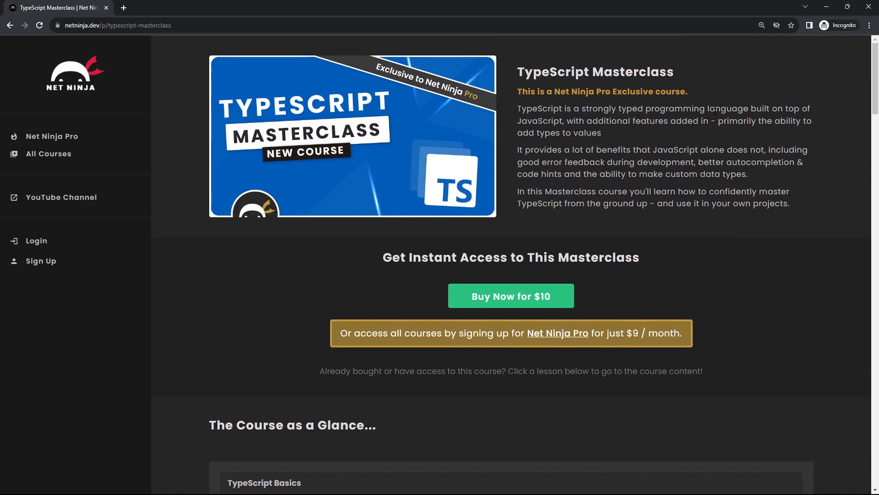
mouse_move(648, 216)
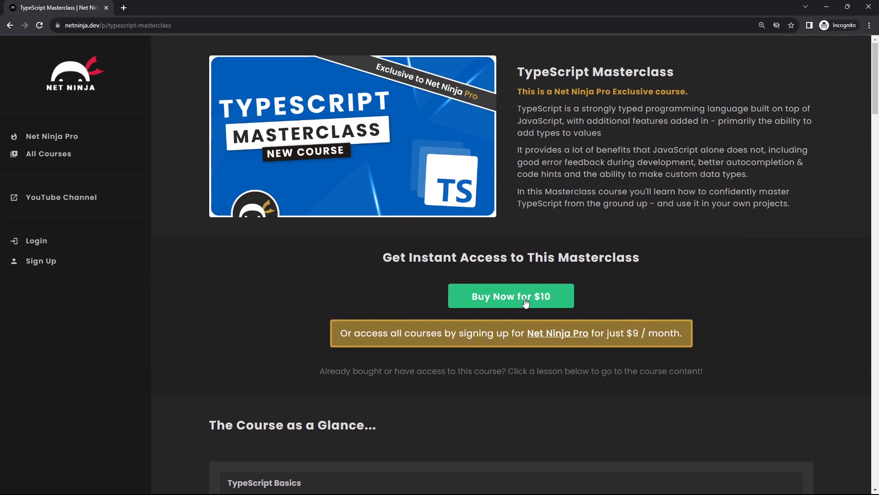
mouse_move(558, 332)
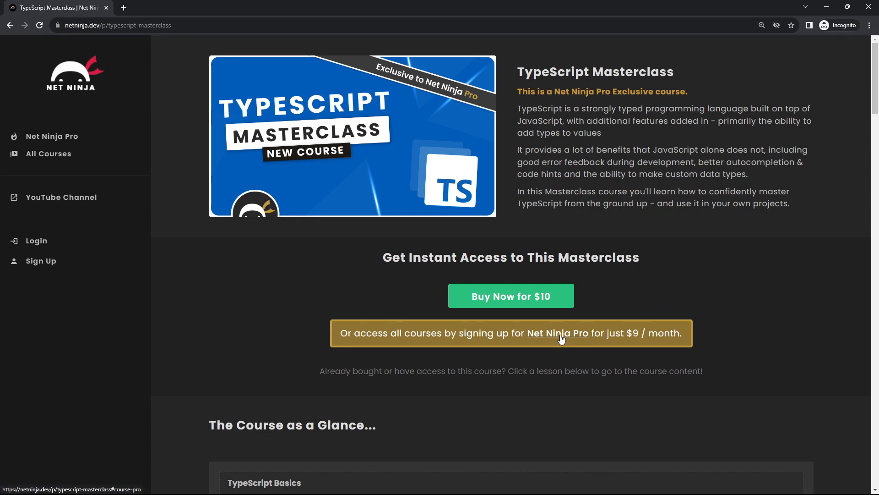
Jump to the $9 monthly / $79 yearly membership plans and highlight the NINJAFLEDGLING code
left_click(557, 332)
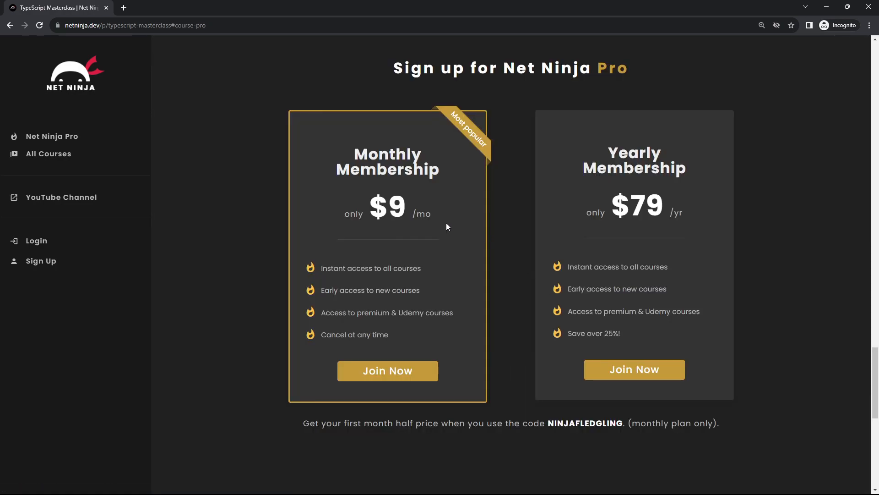
mouse_move(426, 271)
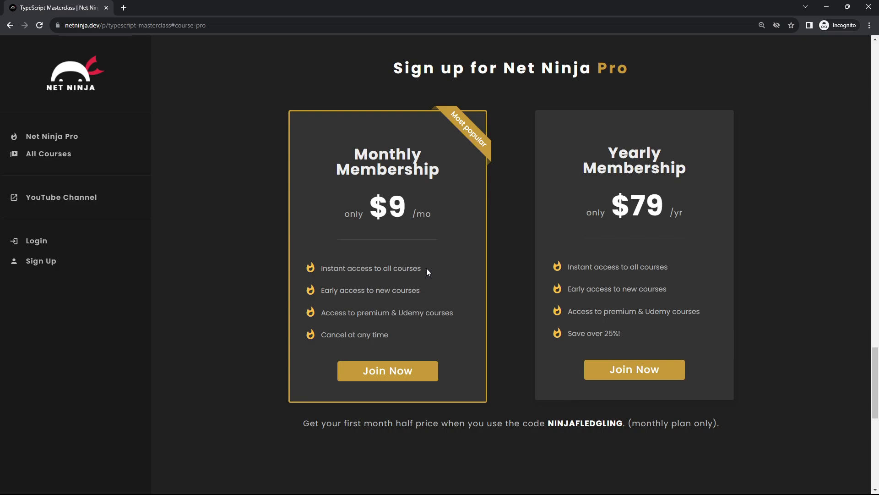
left_click_drag(364, 312, 454, 313)
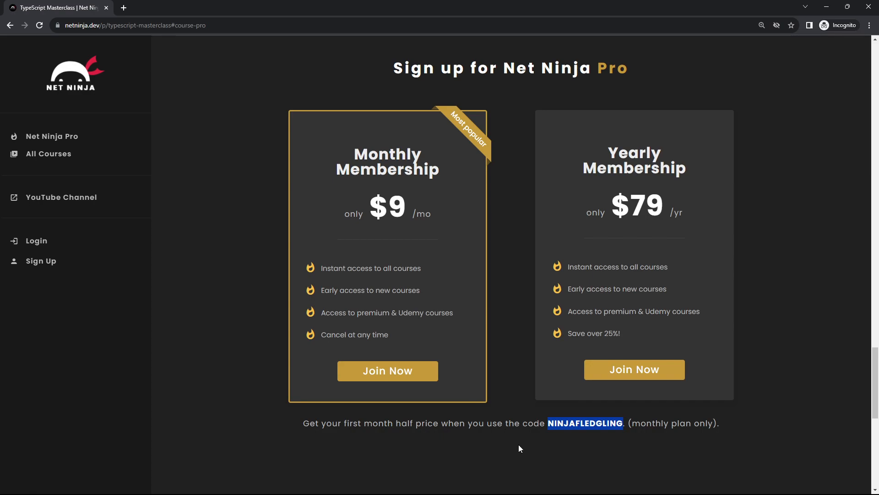
mouse_move(637, 454)
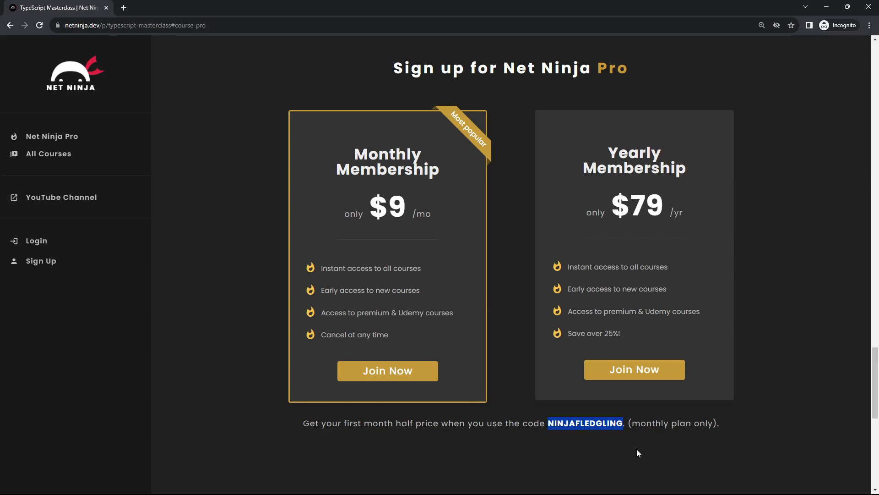